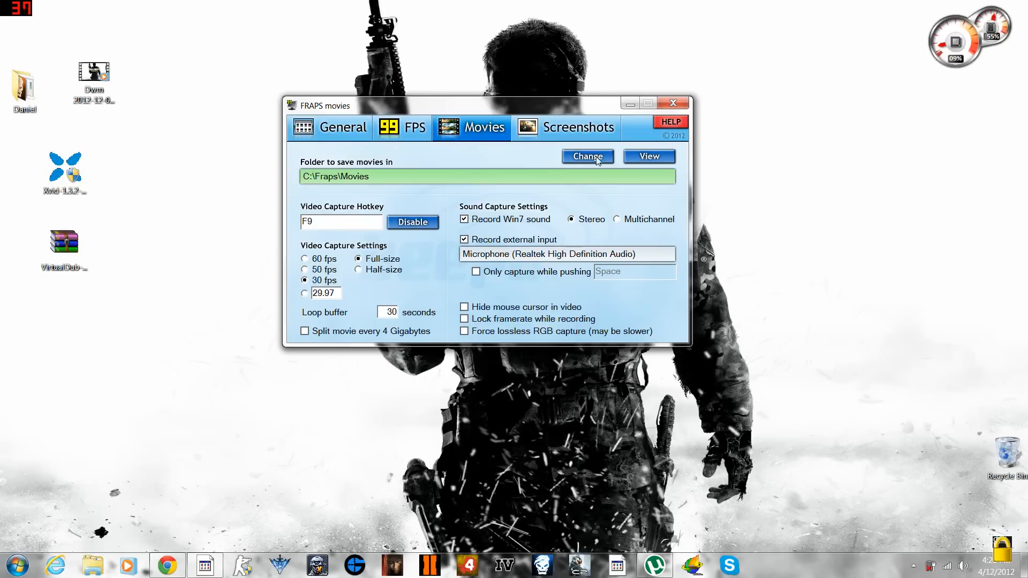
pyautogui.moveTo(629, 104)
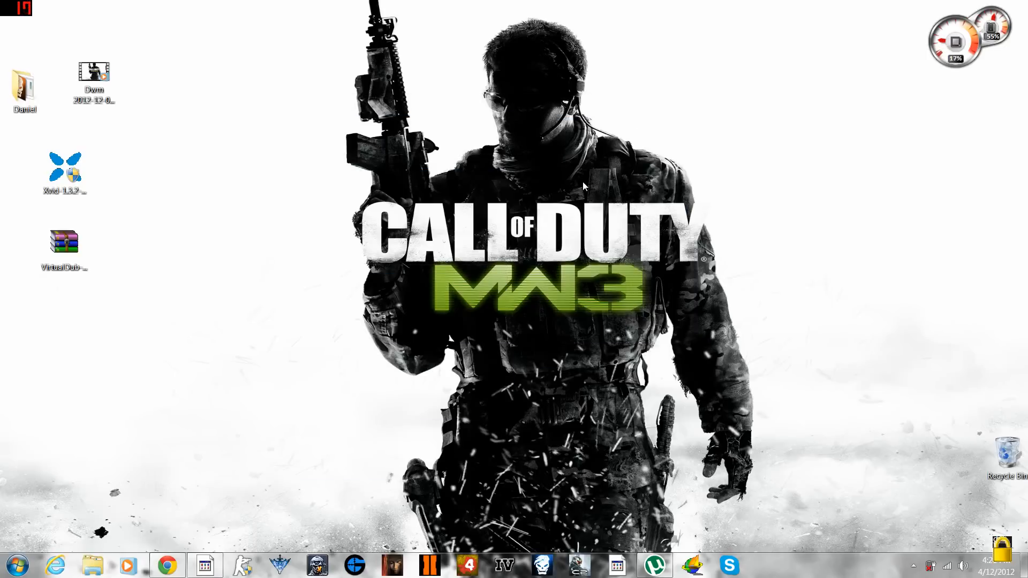
pyautogui.moveTo(469, 353)
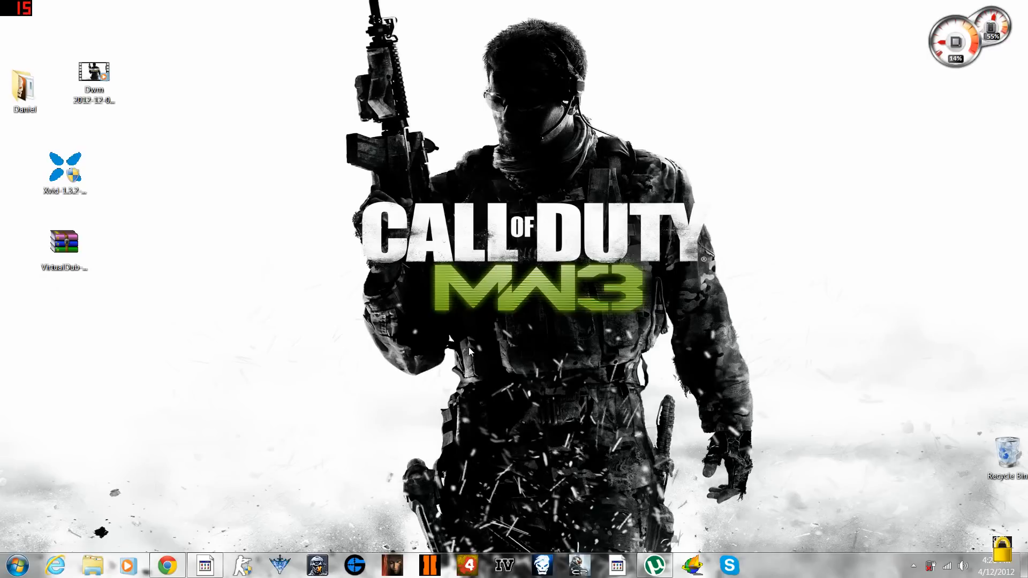
pyautogui.moveTo(113, 86)
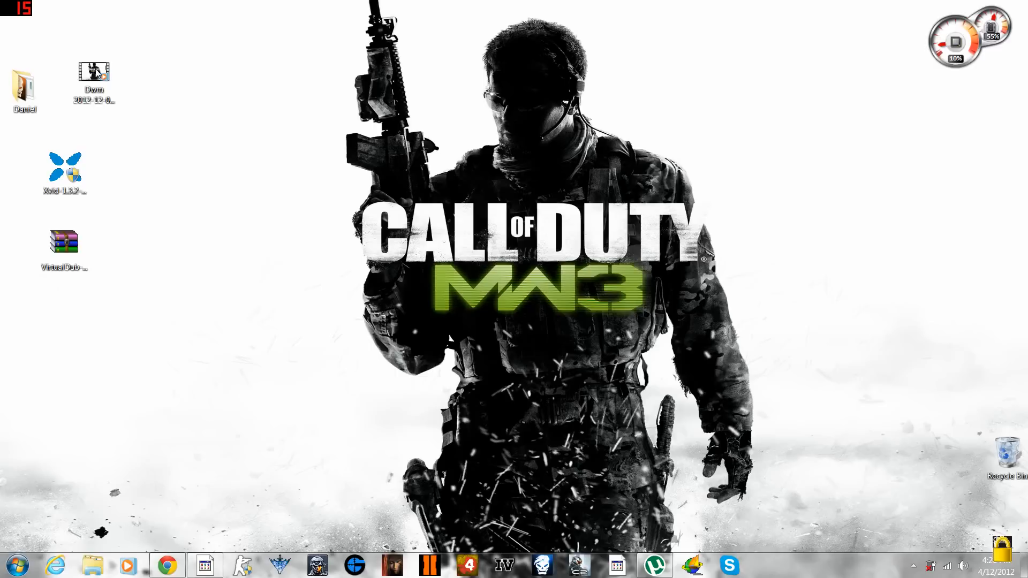
# Move the Dwm recording icon further right on the desktop.
pyautogui.moveTo(93, 73); pyautogui.dragTo(261, 111)
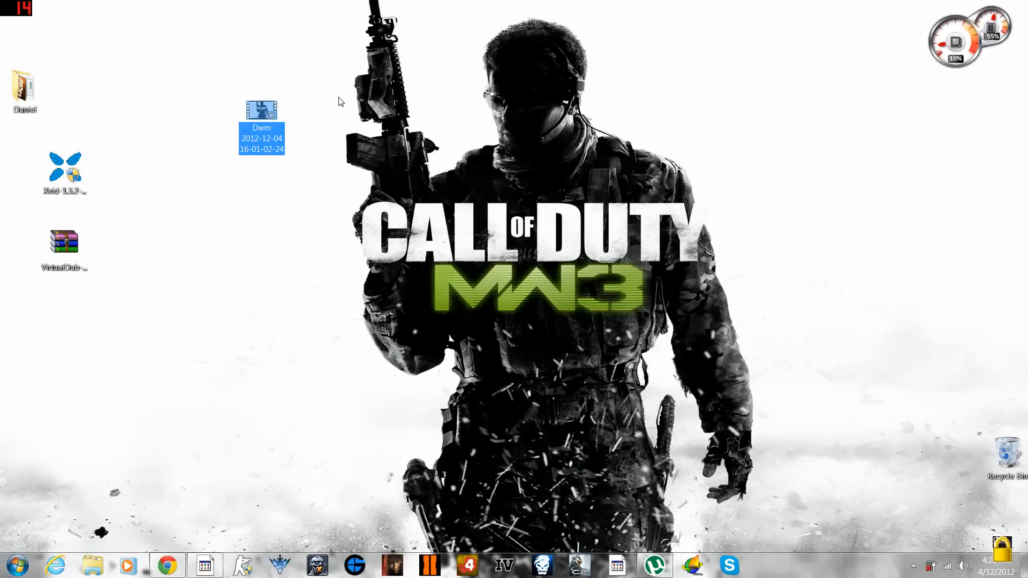
pyautogui.moveTo(512, 161)
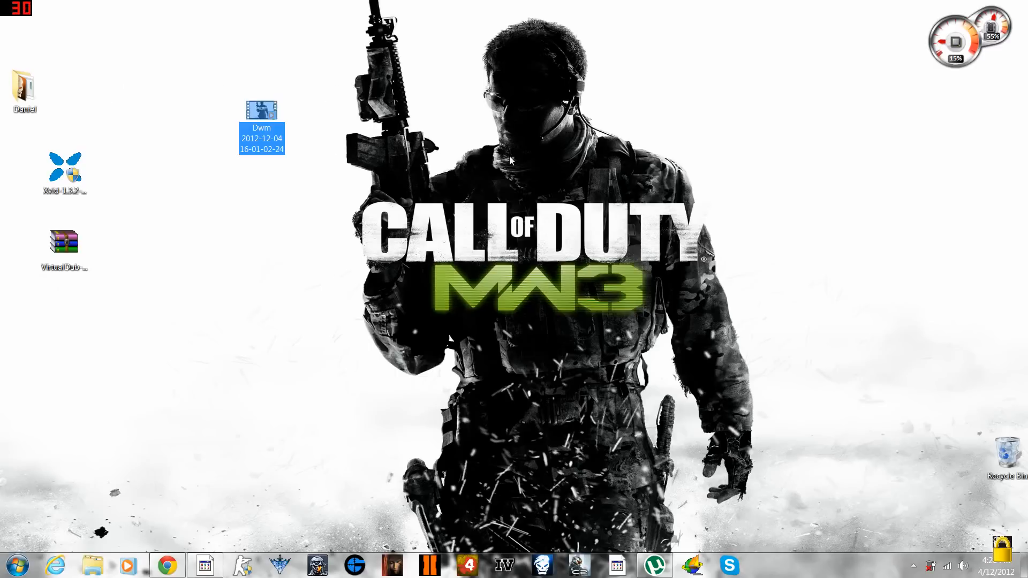
pyautogui.moveTo(456, 178)
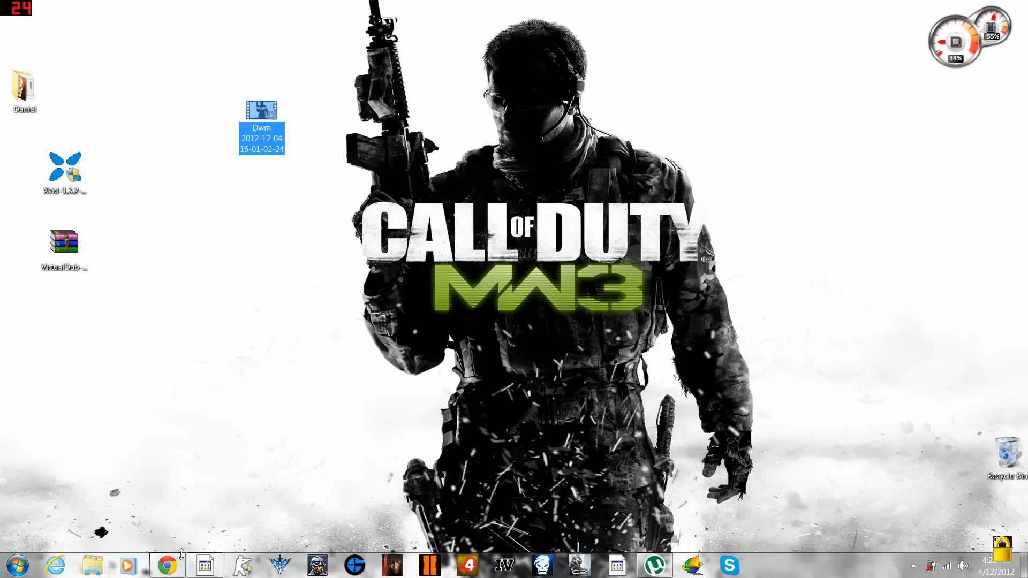
pyautogui.moveTo(168, 565)
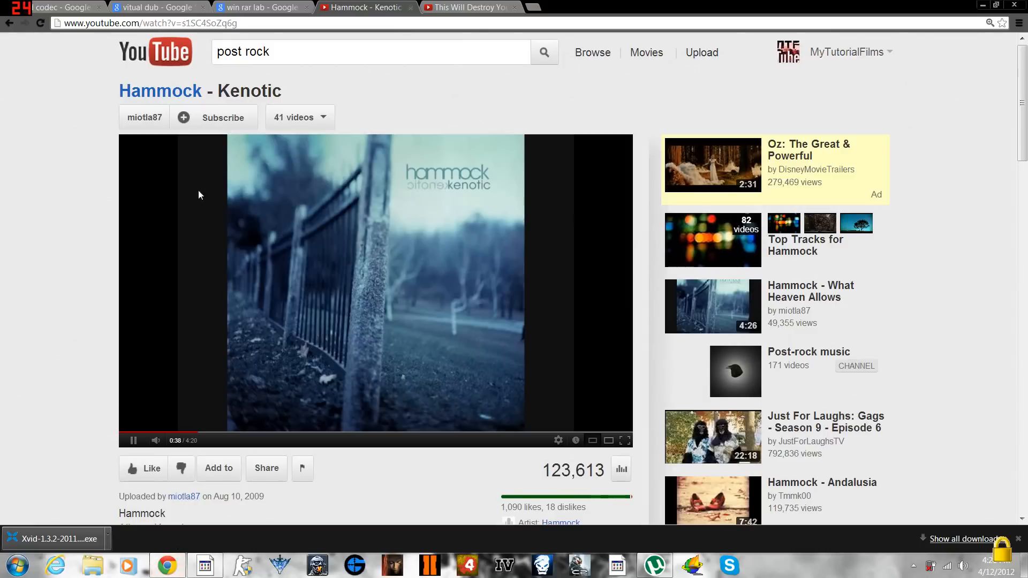
# Download Xvid for Windows (Mirror 1) from the Xvid.org Downloads page.
pyautogui.click(52, 7)
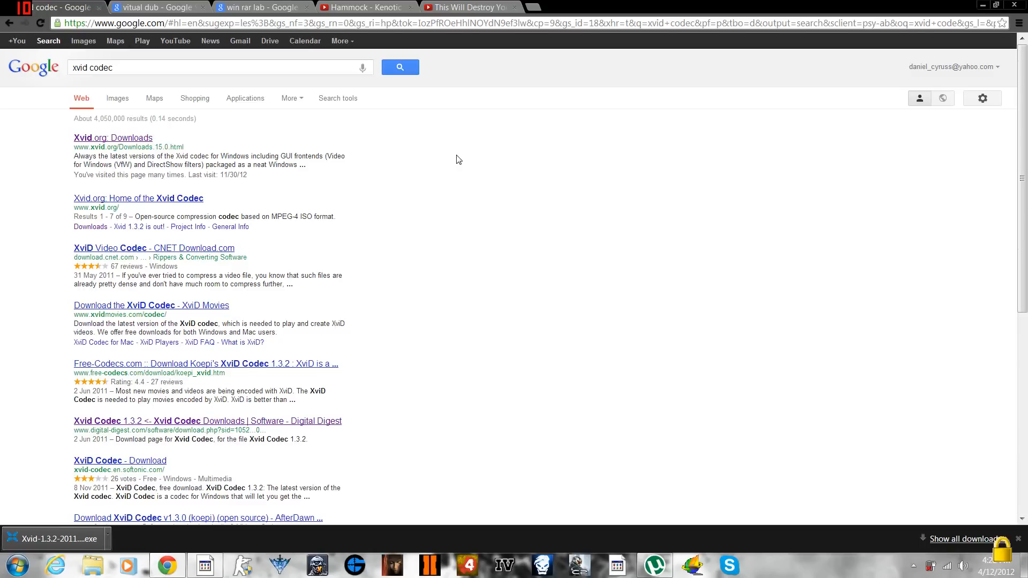
pyautogui.click(112, 137)
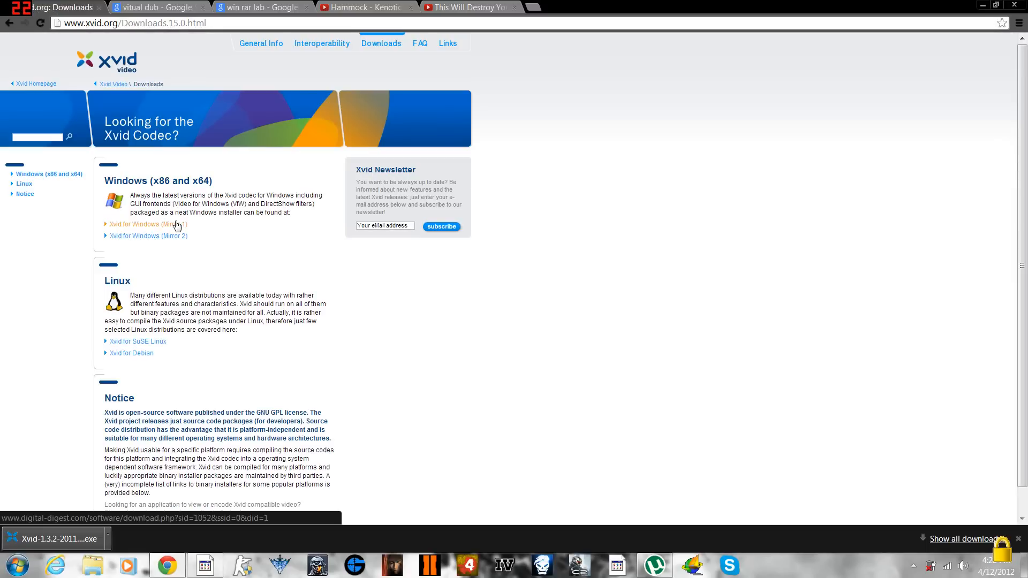
pyautogui.moveTo(192, 228)
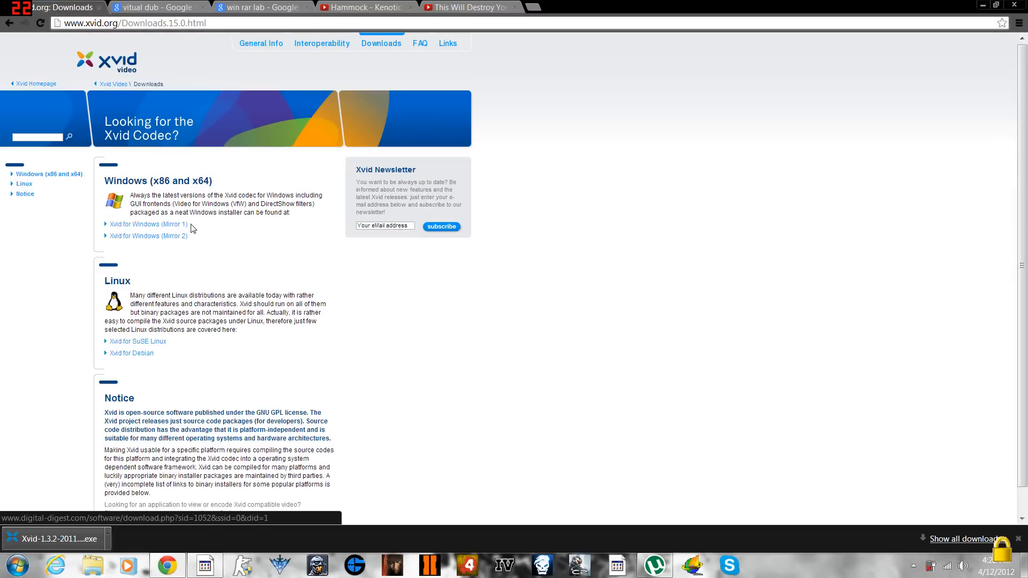
pyautogui.click(146, 224)
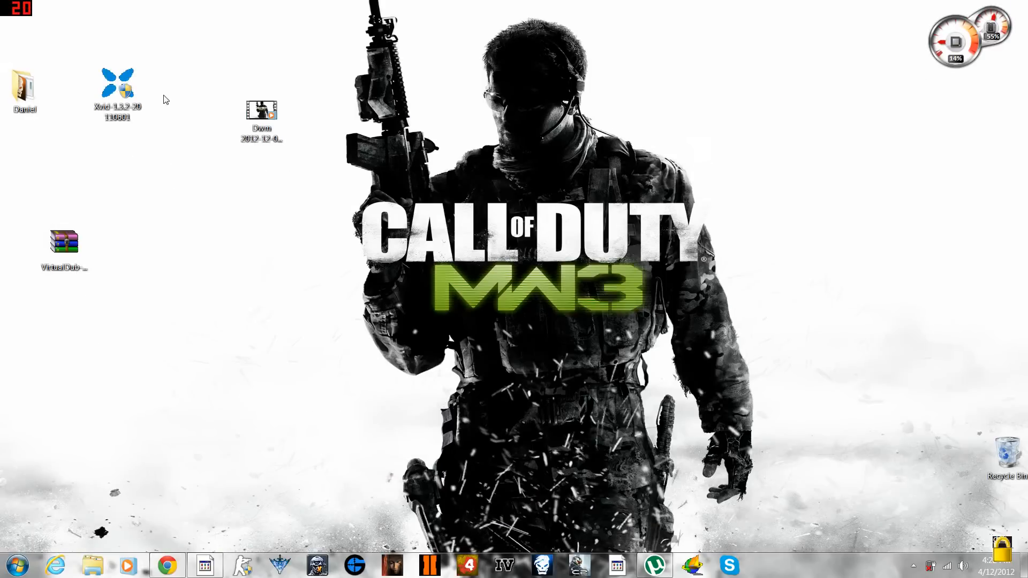
pyautogui.moveTo(116, 85)
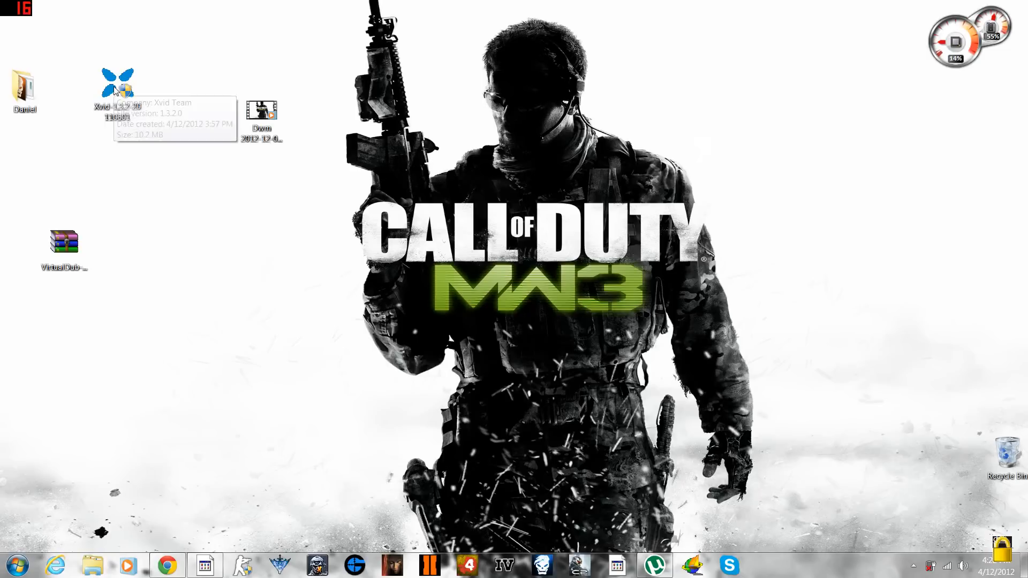
# Install Xvid in English, accepting the license and keeping automatic update notifications.
pyautogui.click(117, 79)
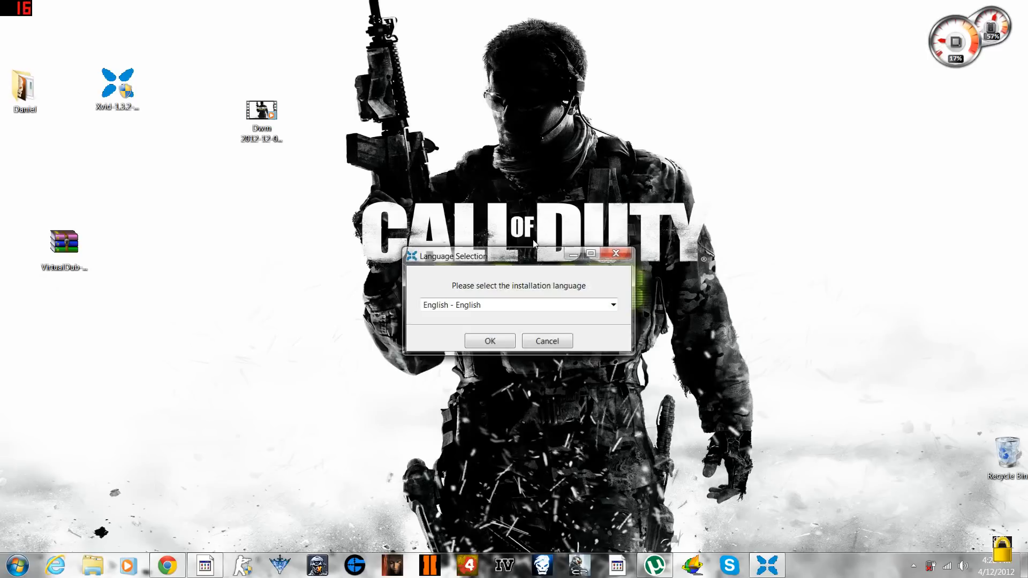
pyautogui.click(489, 341)
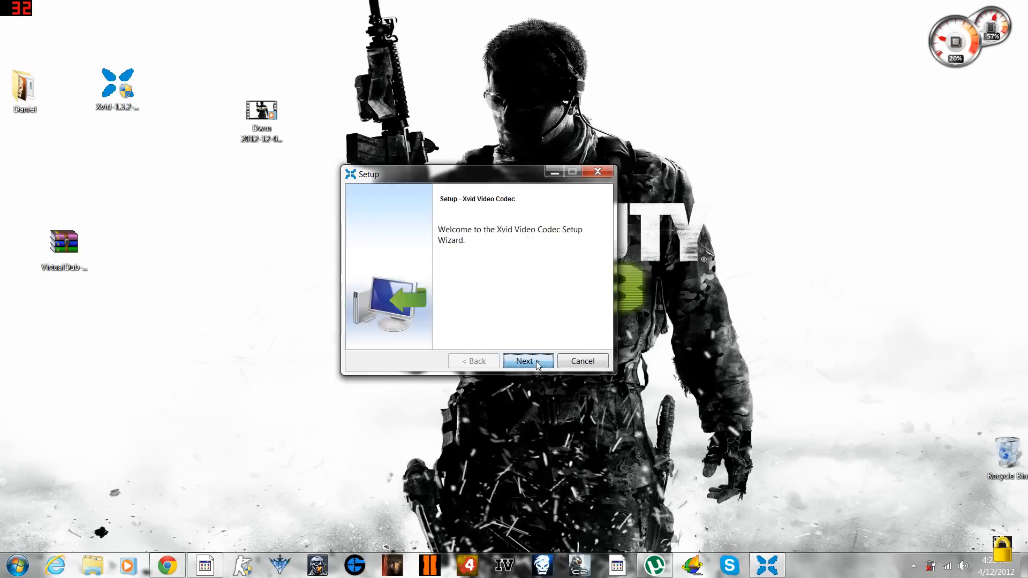
pyautogui.click(528, 361)
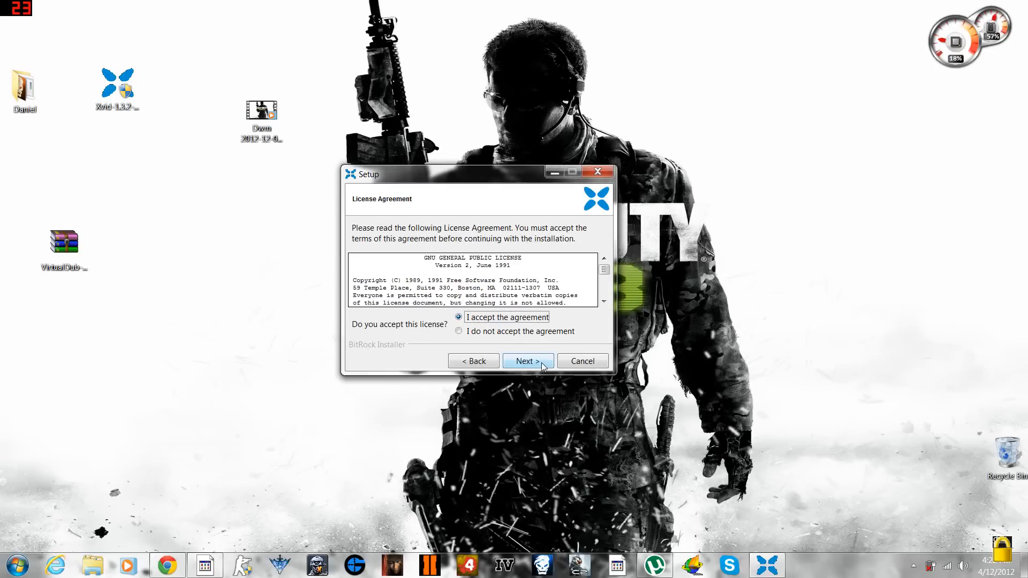
pyautogui.click(528, 362)
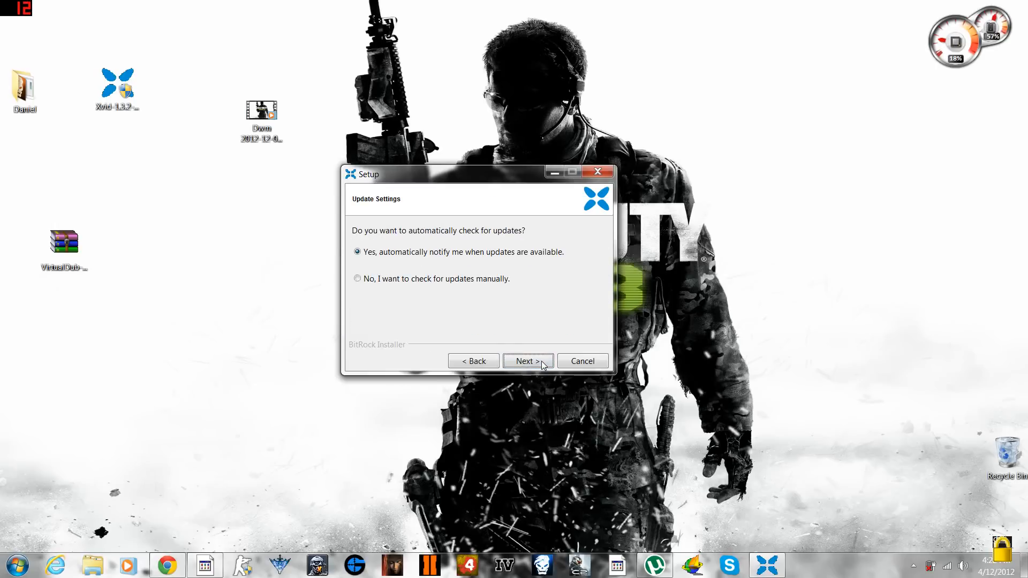
pyautogui.click(527, 360)
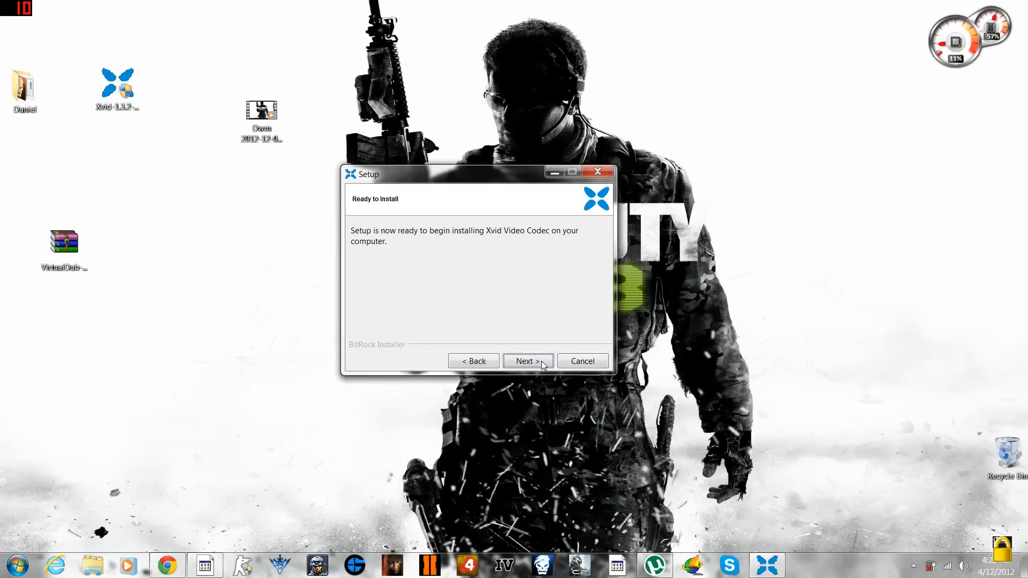
pyautogui.click(528, 361)
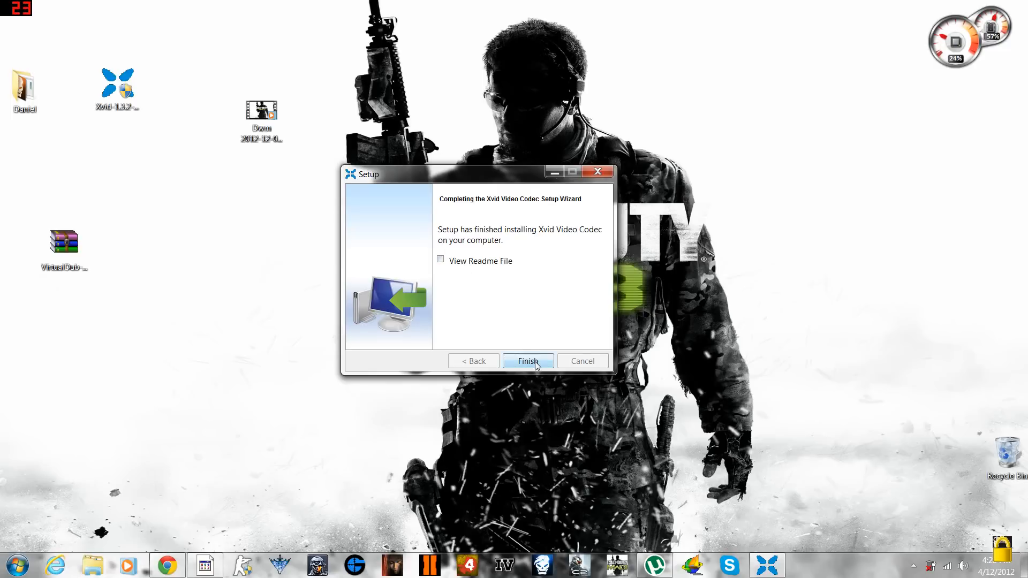
pyautogui.click(528, 360)
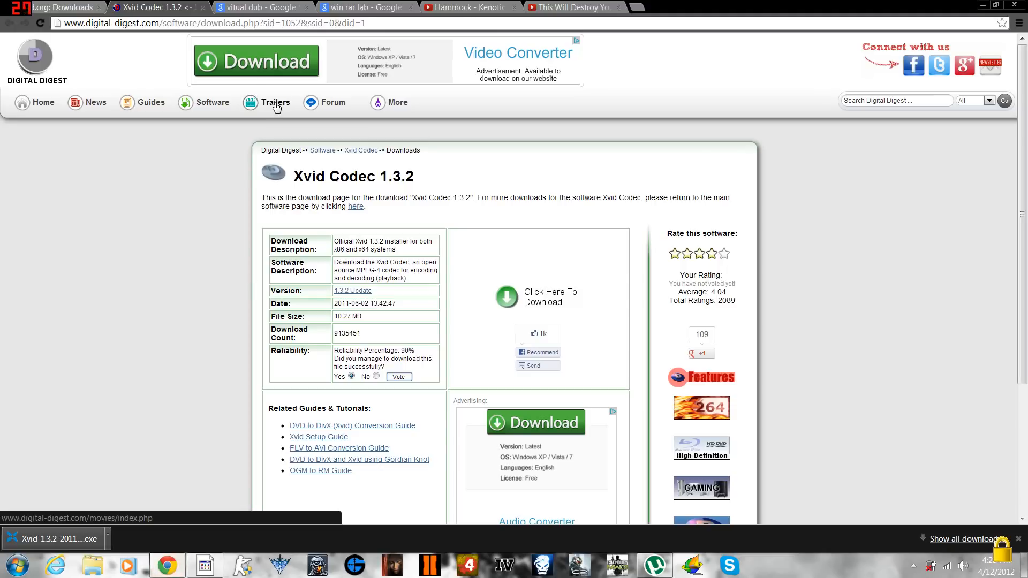
# Reach VirtualDub's SourceForge downloads via the search results and virtualdub.org's Downloads page.
pyautogui.click(260, 7)
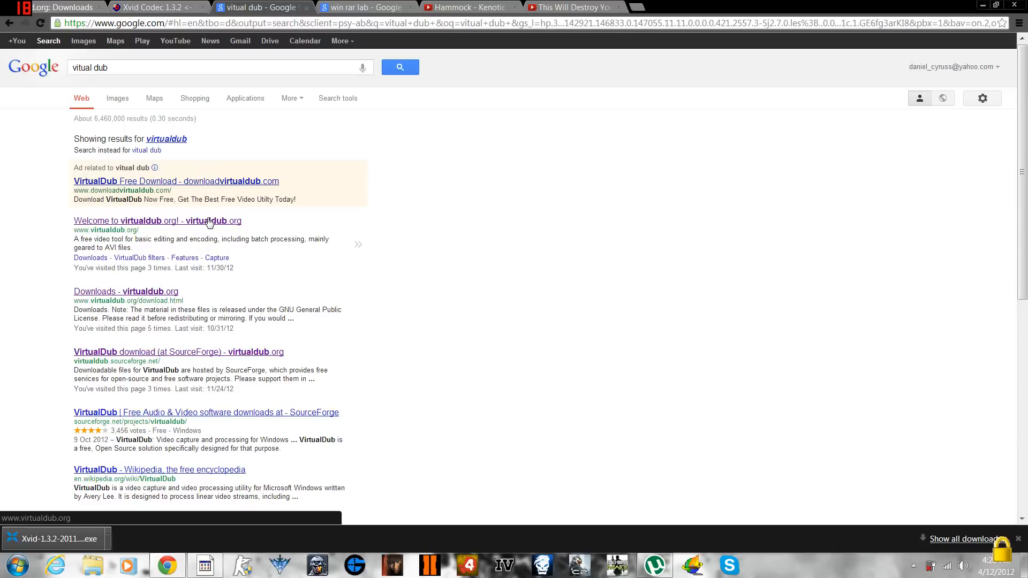
pyautogui.click(158, 220)
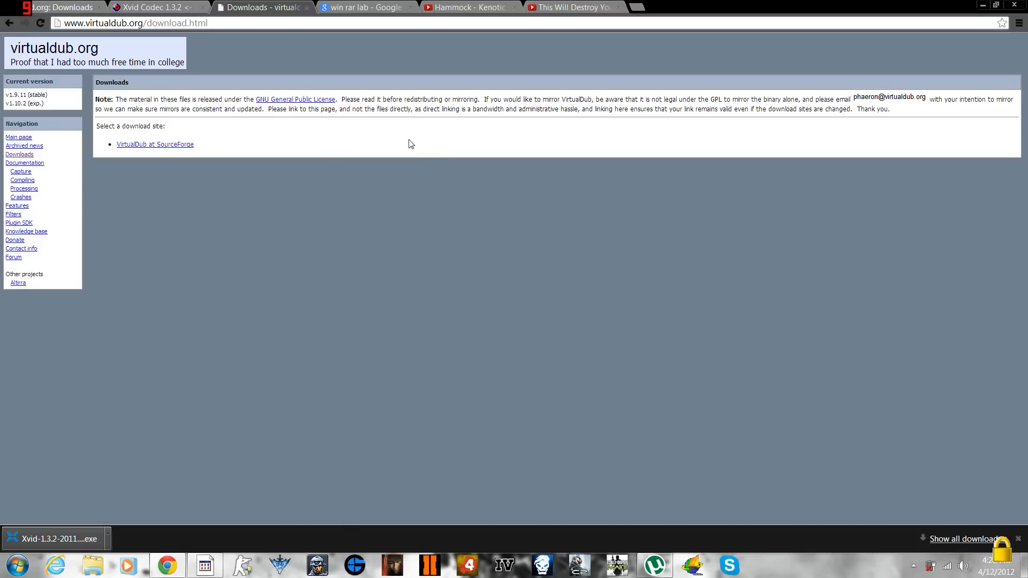
pyautogui.moveTo(352, 141)
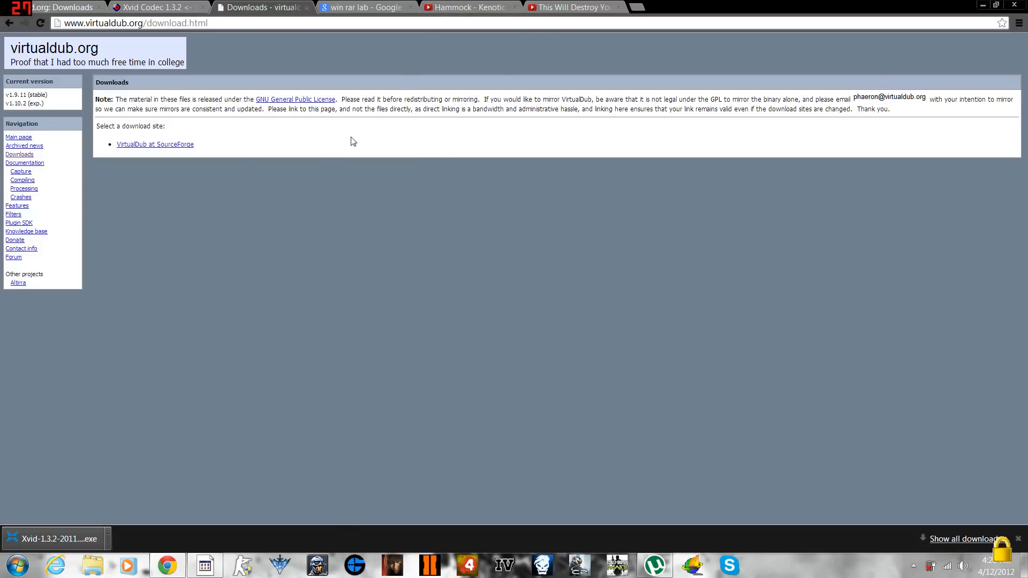
pyautogui.click(154, 144)
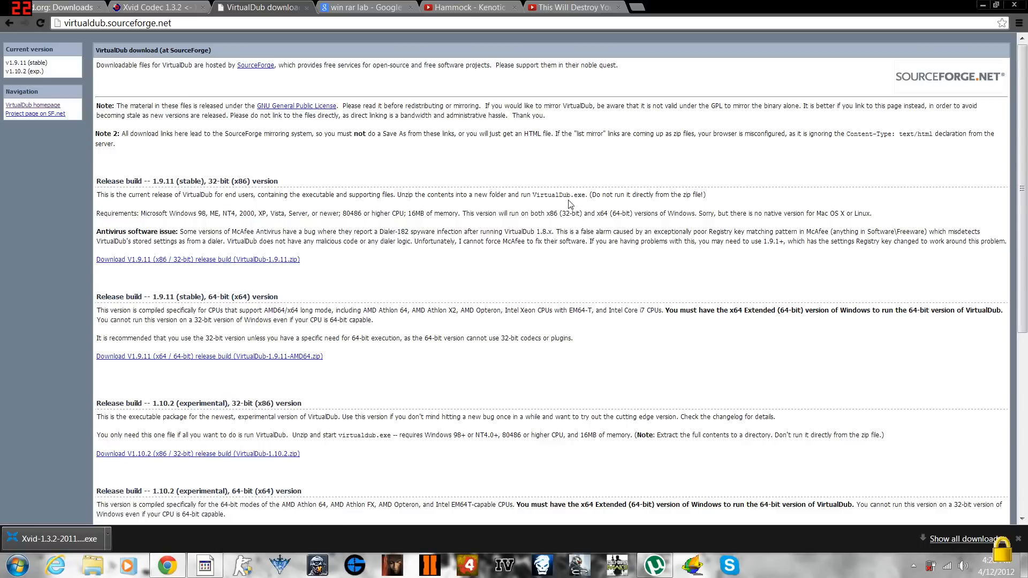
pyautogui.moveTo(308, 190)
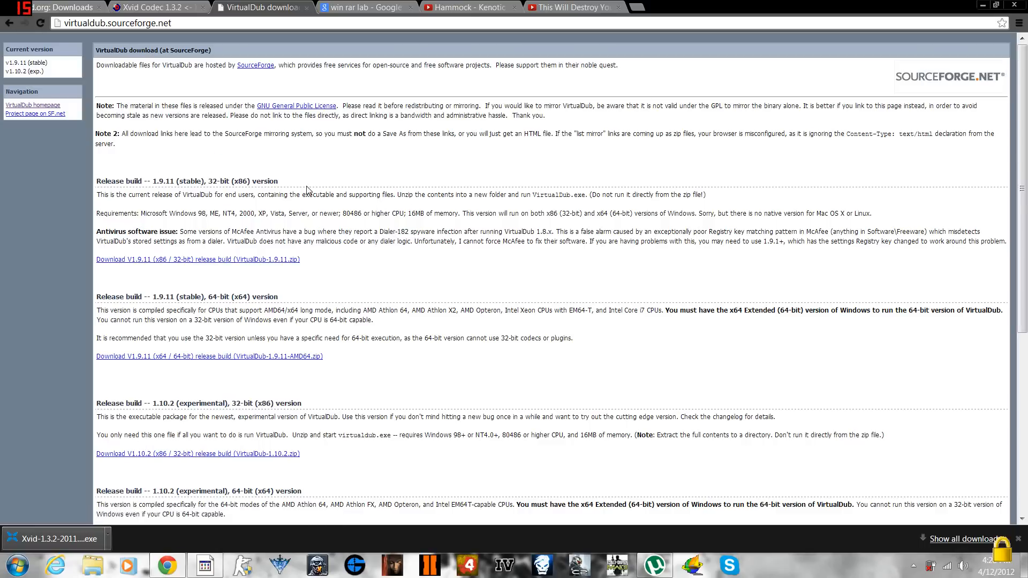
pyautogui.moveTo(292, 188)
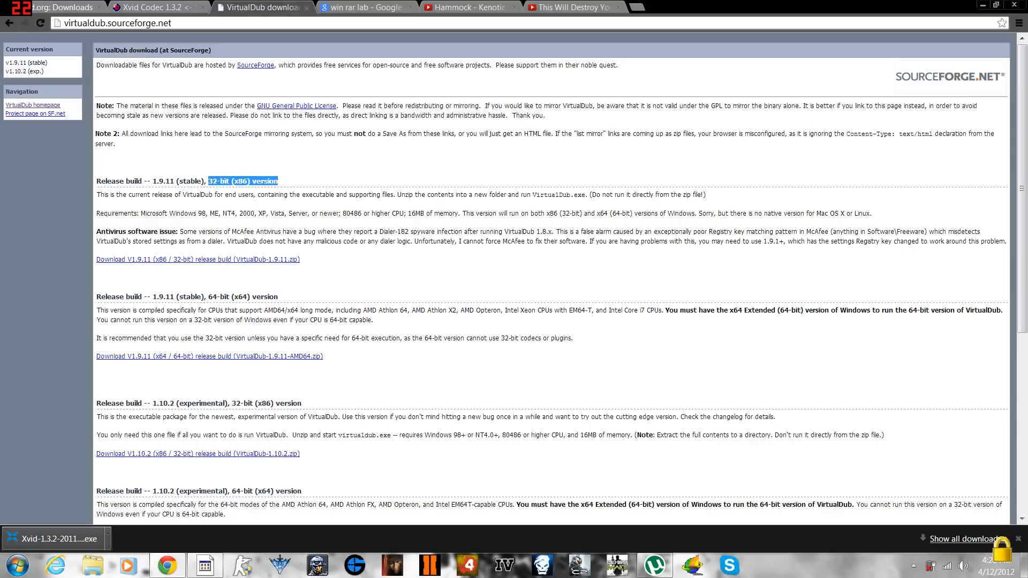
pyautogui.moveTo(442, 289)
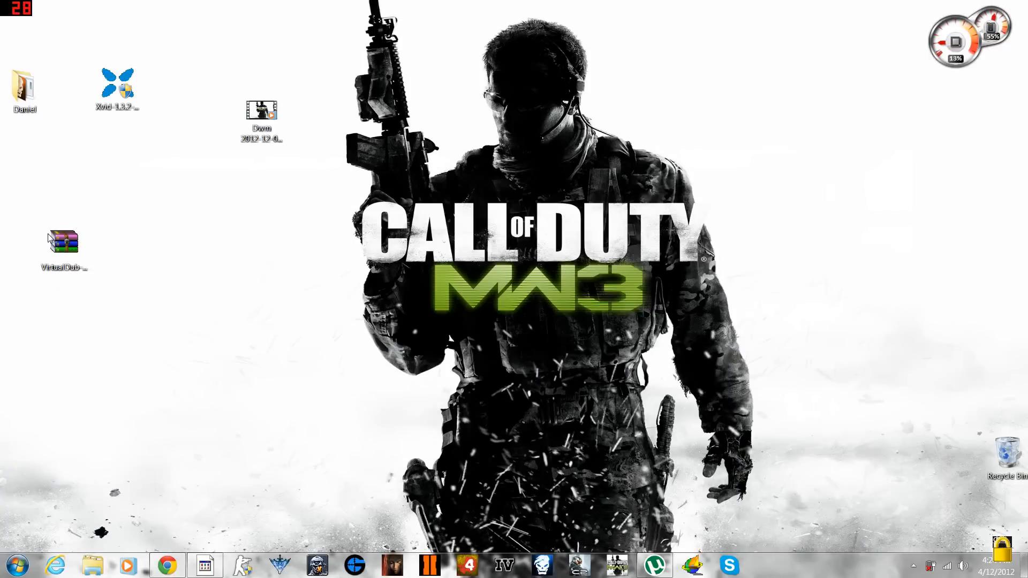
# Move the VirtualDub-1.9.11-AMD64 zip beside the icons and extract it to its own folder.
pyautogui.moveTo(64, 243); pyautogui.dragTo(137, 207)
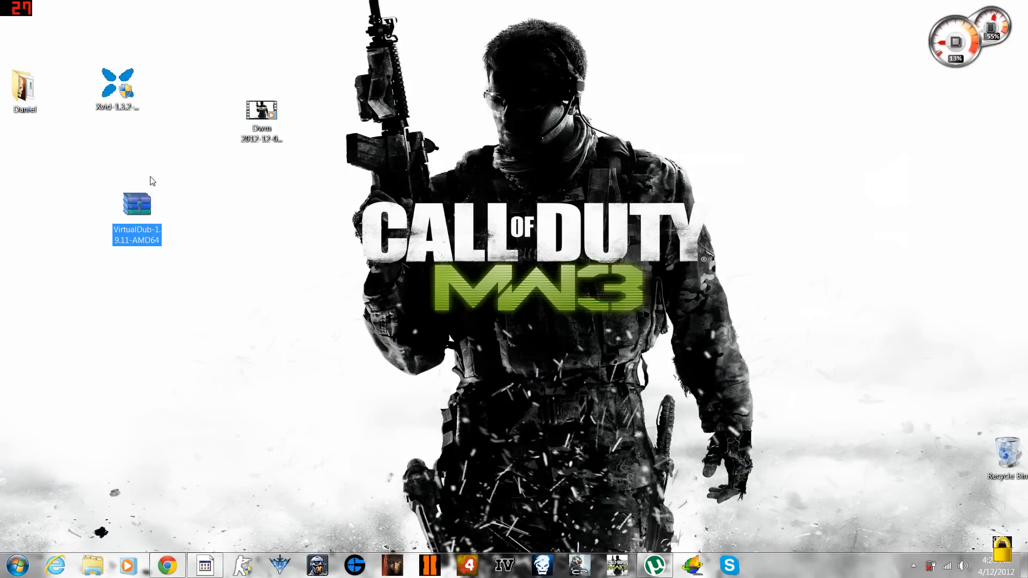
pyautogui.moveTo(137, 204)
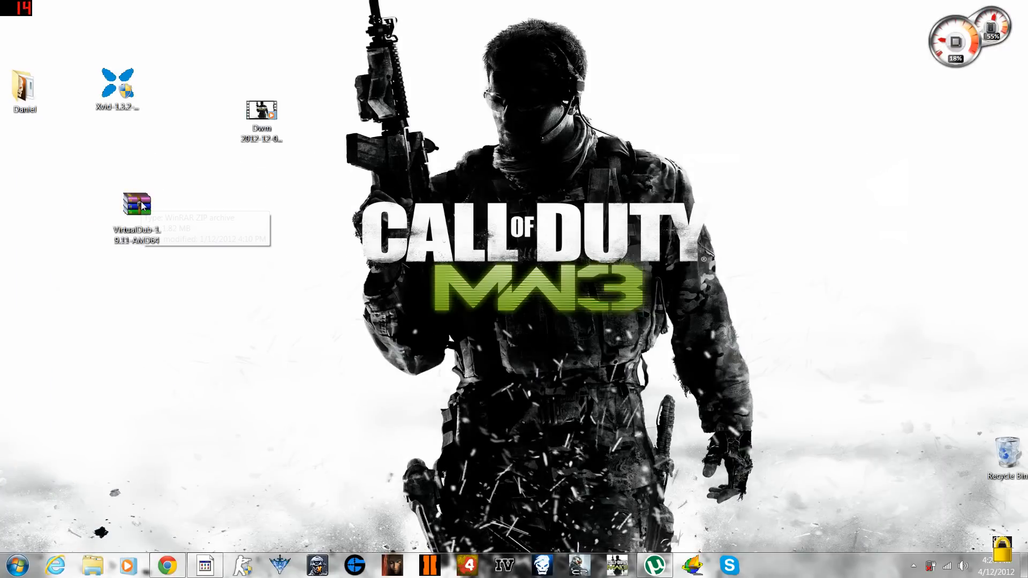
pyautogui.rightClick(137, 203)
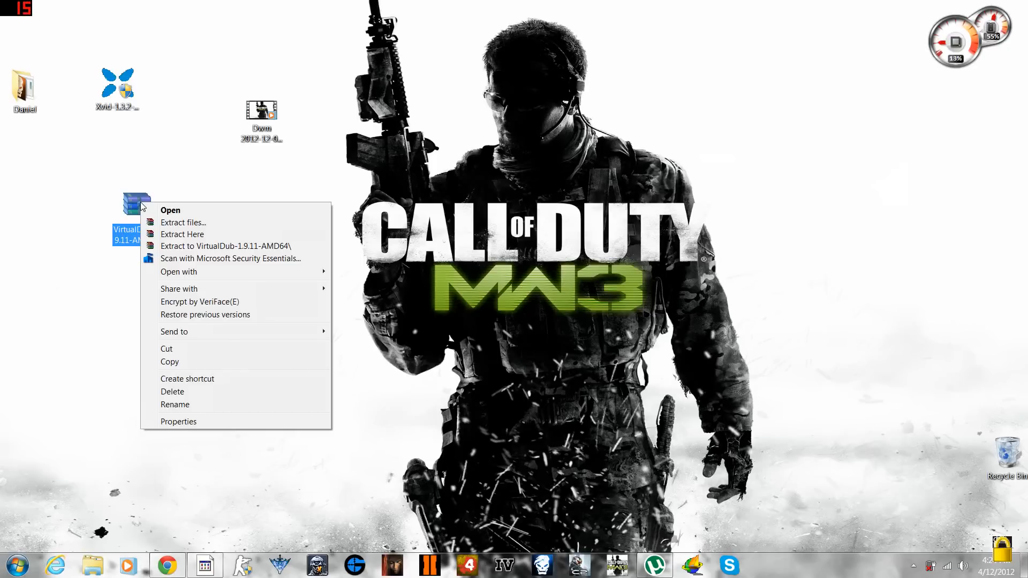
pyautogui.moveTo(249, 246)
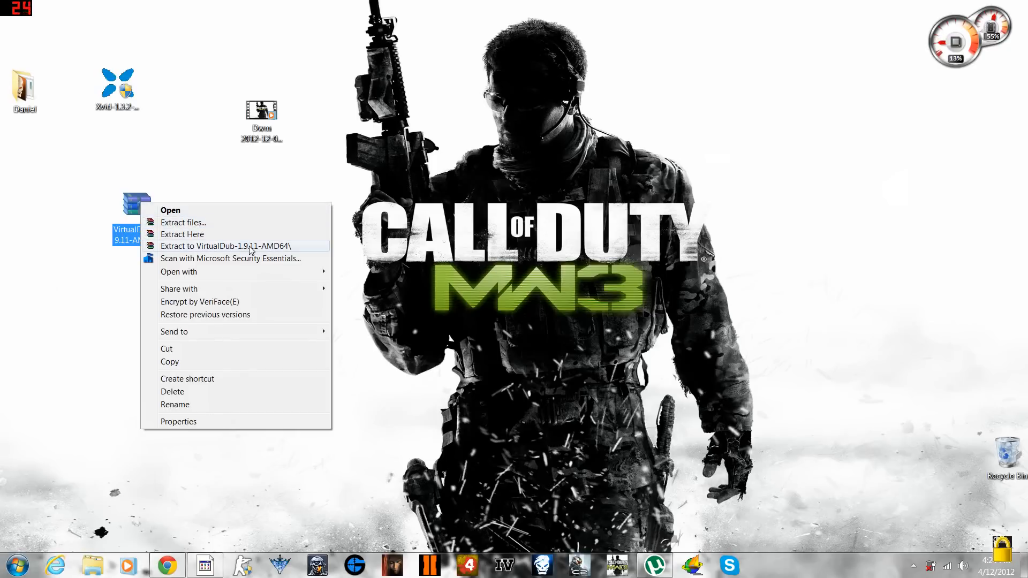
pyautogui.click(231, 232)
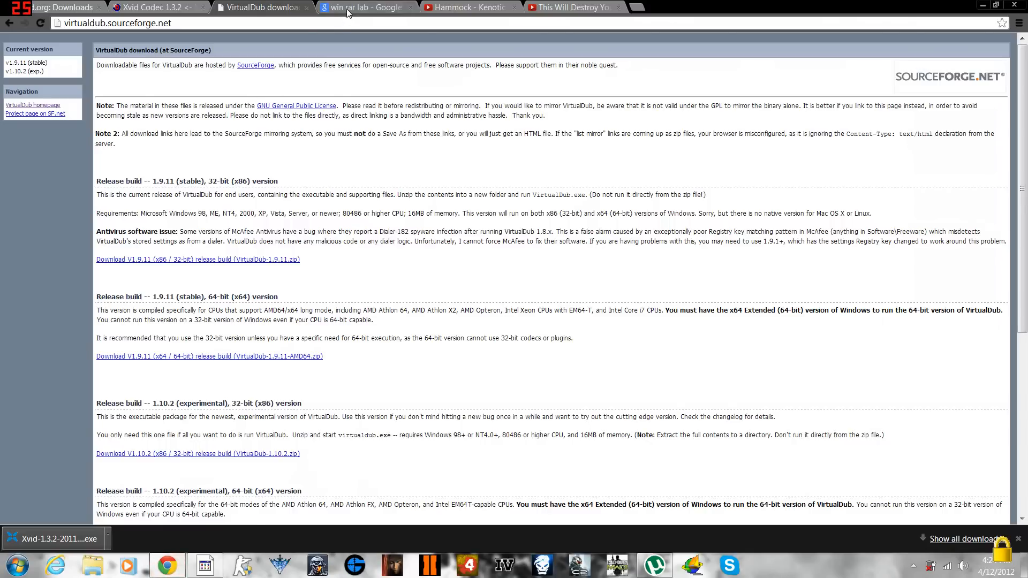
# Open rarlab.com from the 'win rar lab' Google search results.
pyautogui.click(365, 7)
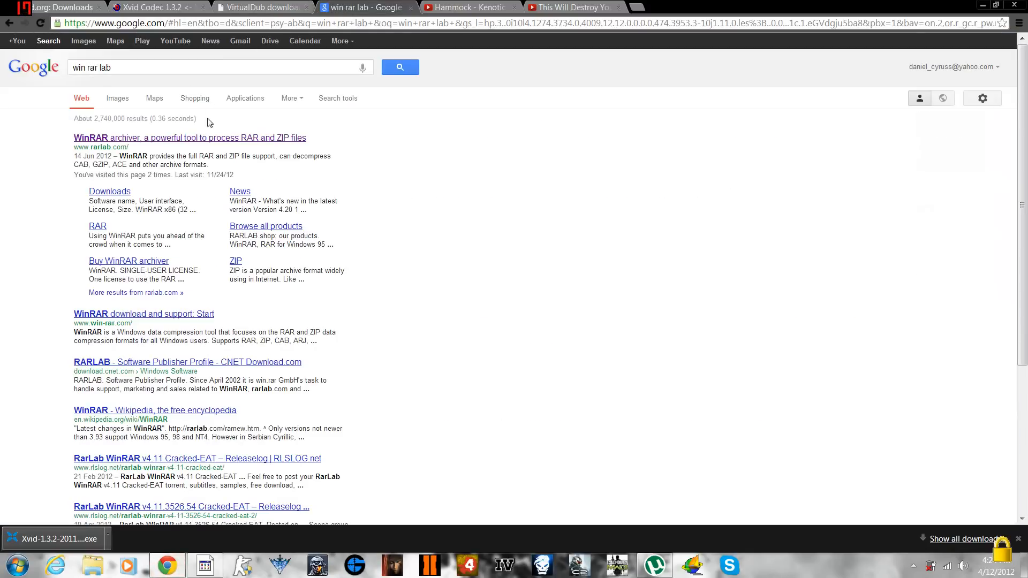
pyautogui.moveTo(193, 143)
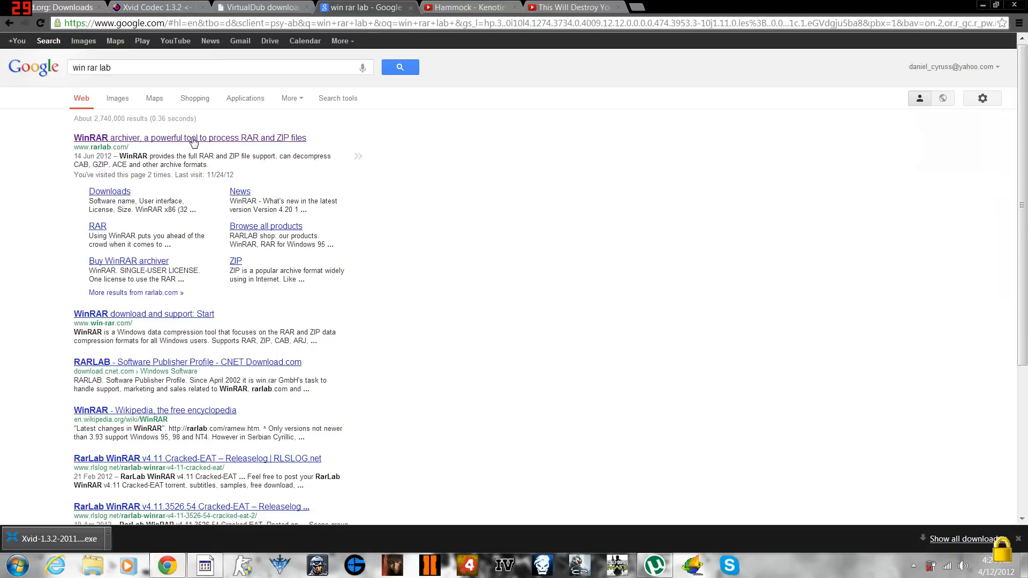
pyautogui.click(189, 137)
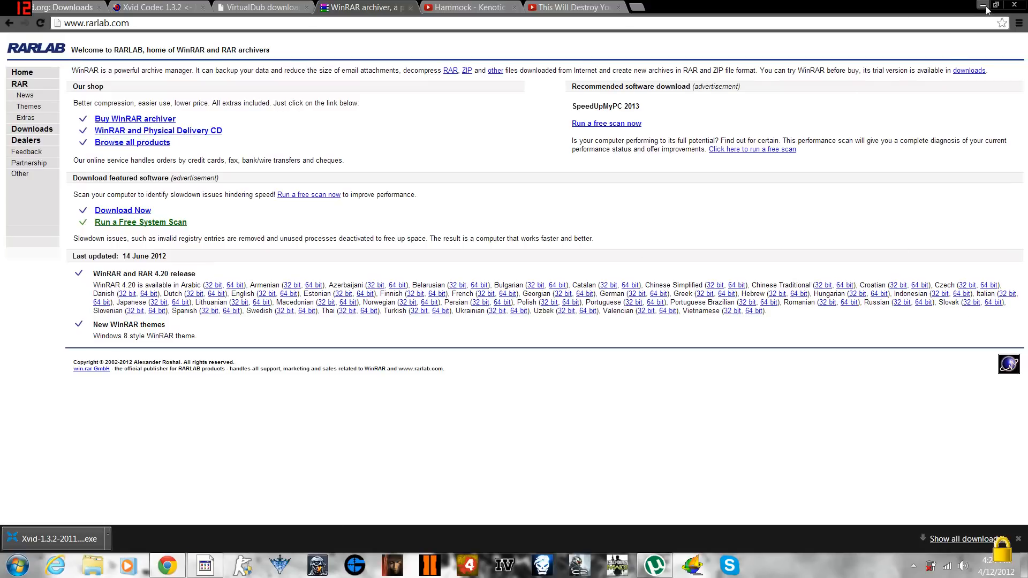
pyautogui.moveTo(982, 7)
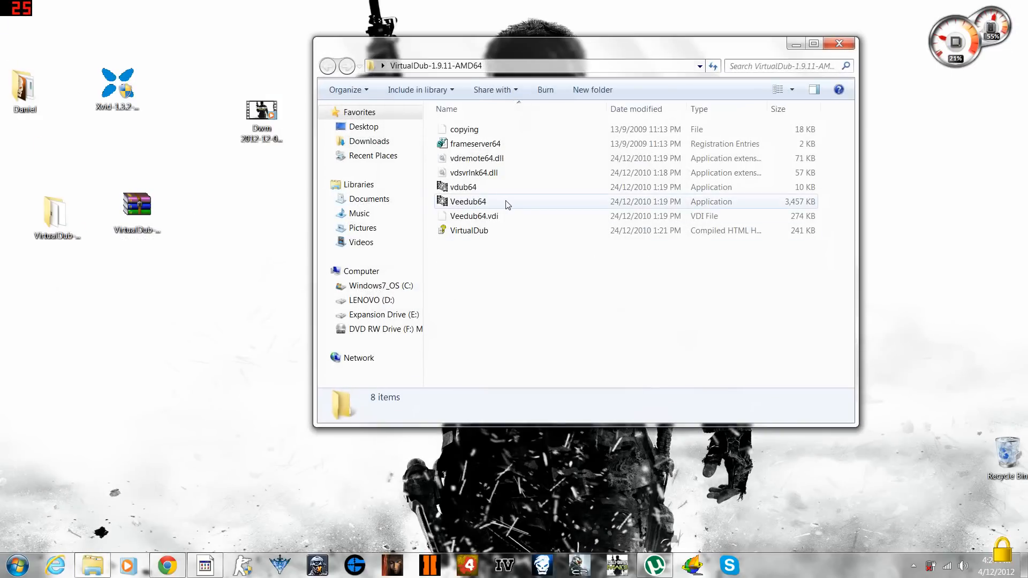
pyautogui.moveTo(468, 201)
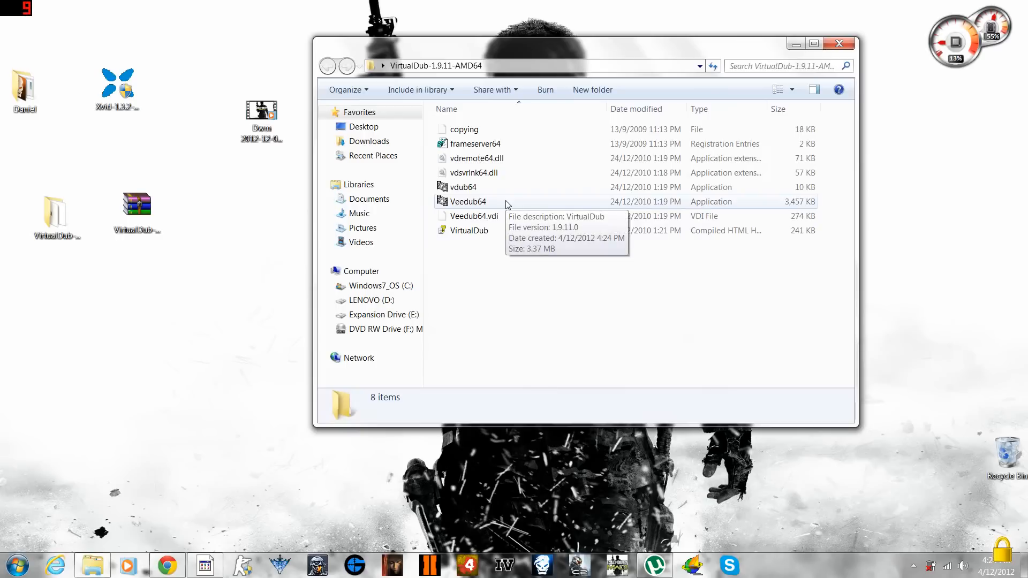
# Launch Veedub64 from the VirtualDub-1.9.11-AMD64 folder.
pyautogui.doubleClick(468, 201)
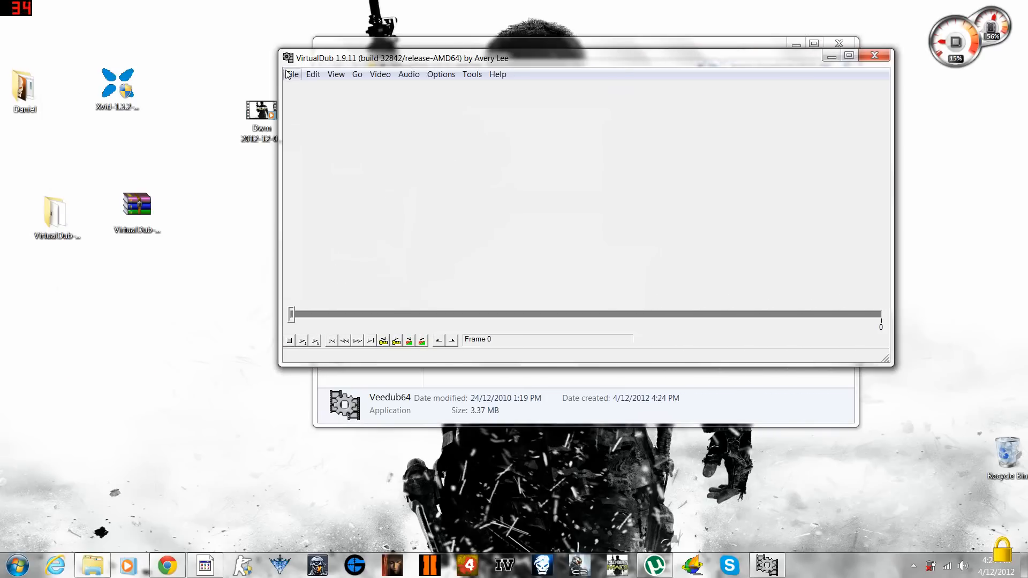
pyautogui.click(292, 74)
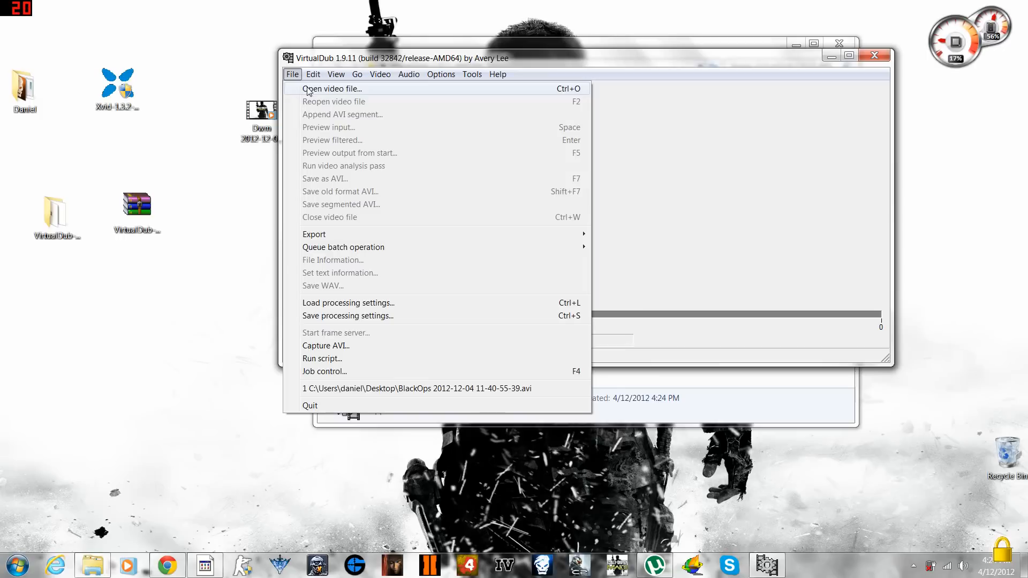
pyautogui.click(332, 88)
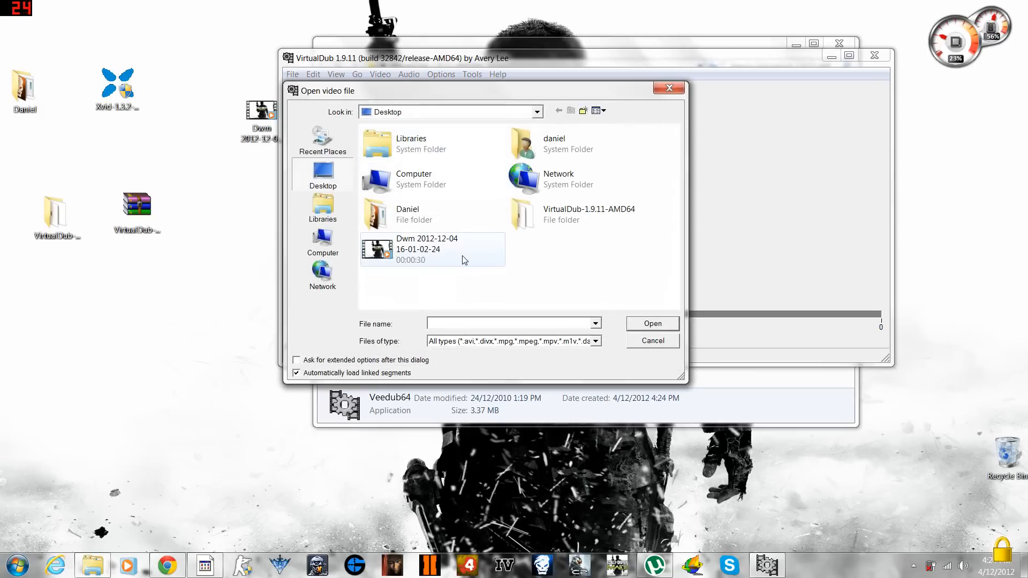
pyautogui.click(433, 249)
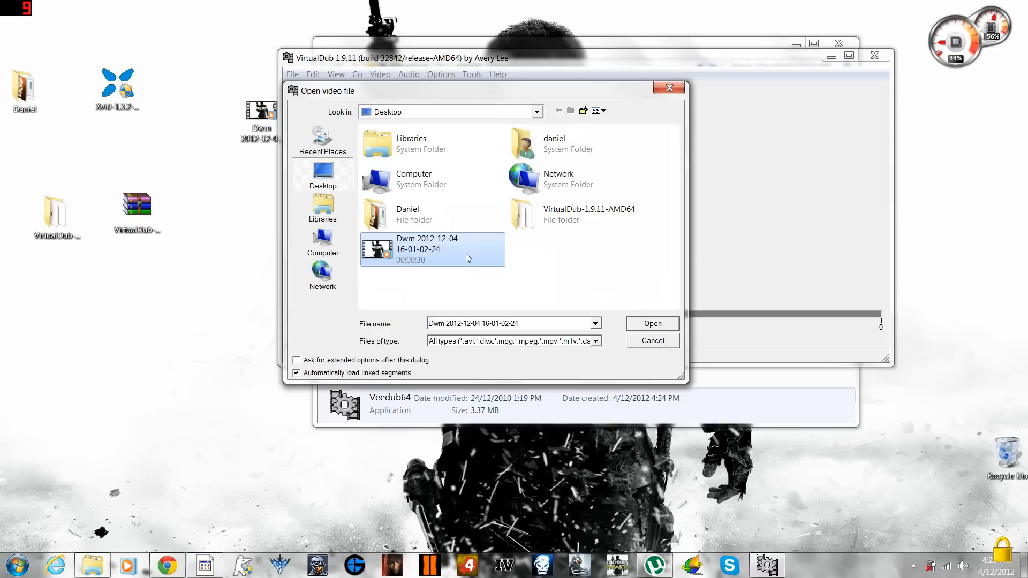
pyautogui.click(651, 323)
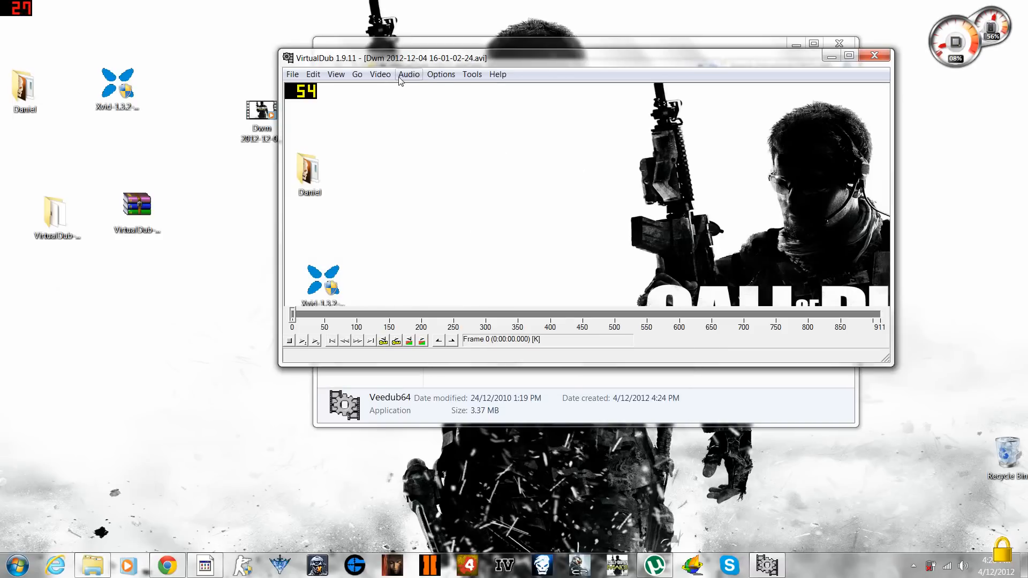
pyautogui.click(380, 74)
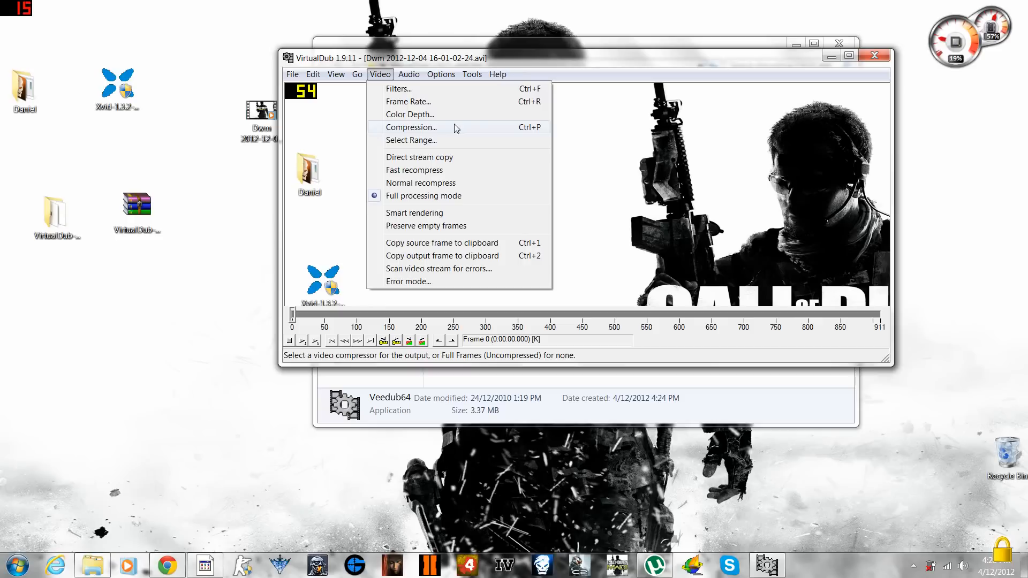
# Select Xvid MPEG-4 Codec in the Video Compression dialog and confirm.
pyautogui.click(411, 128)
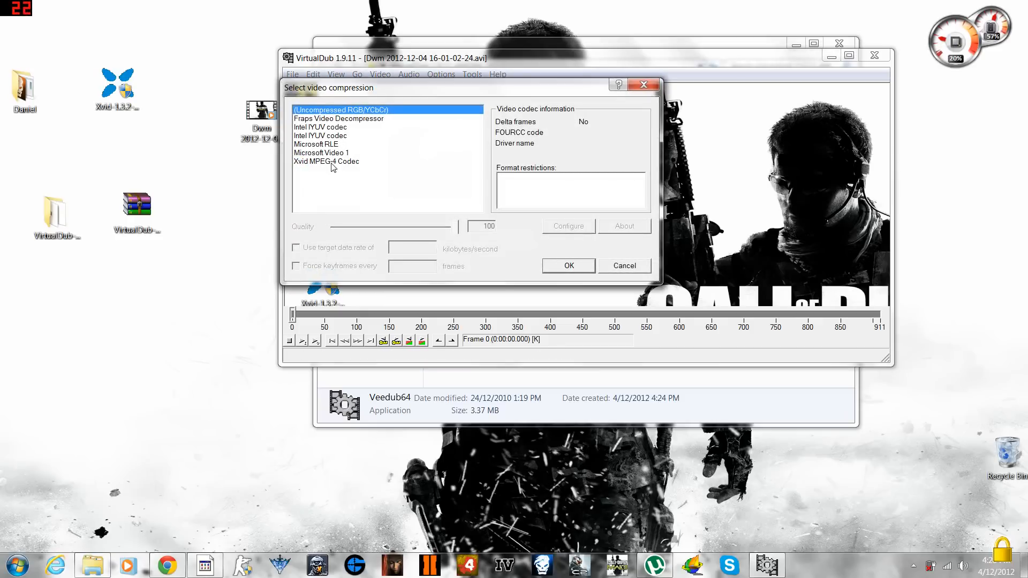
pyautogui.moveTo(370, 175)
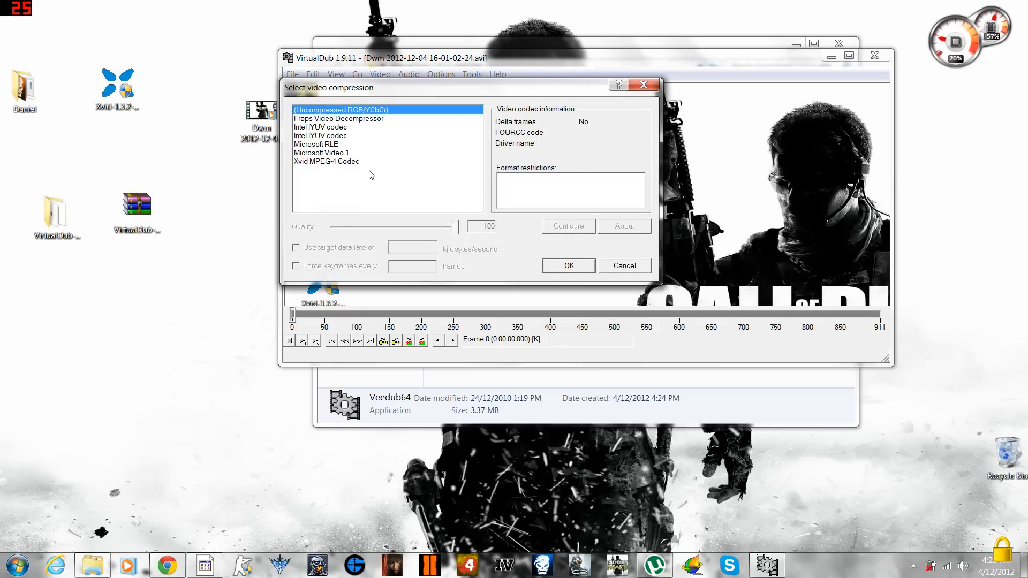
pyautogui.click(326, 161)
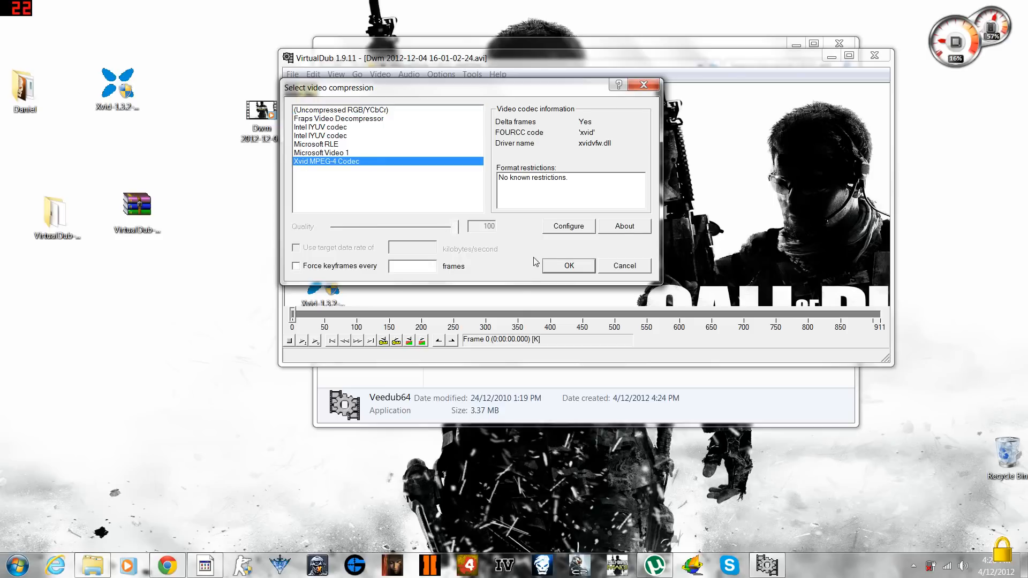
pyautogui.moveTo(558, 270)
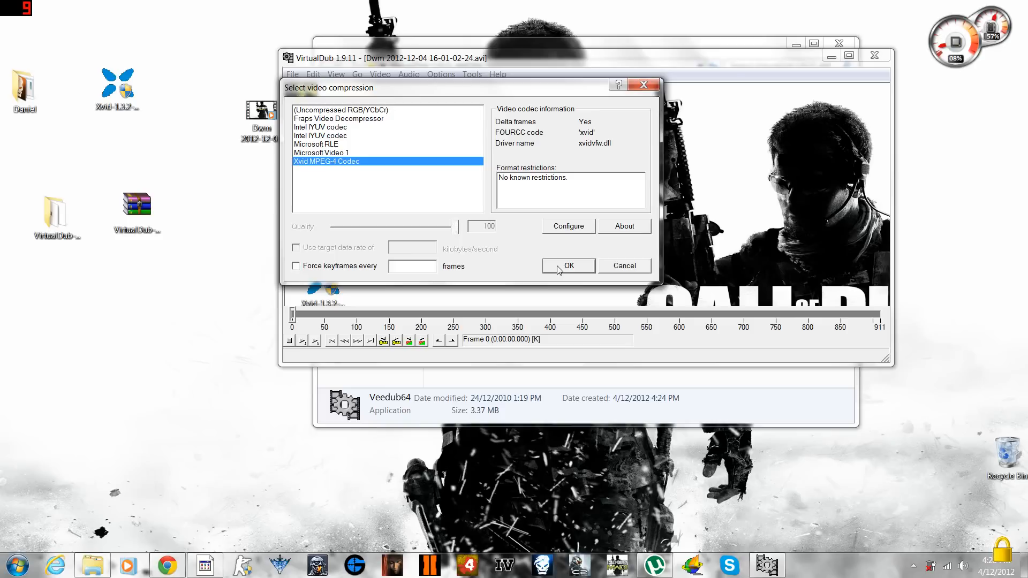
pyautogui.click(567, 265)
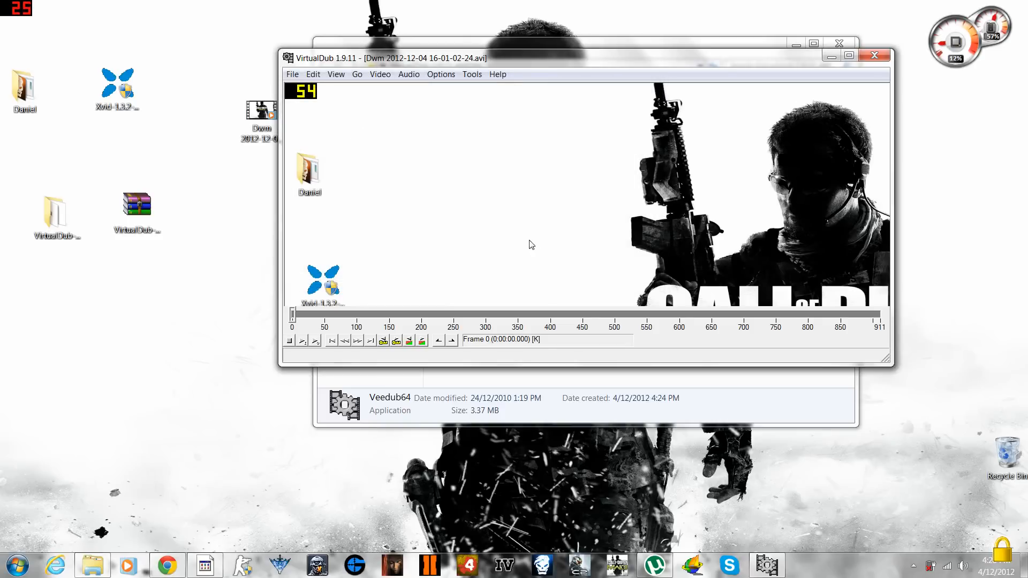
# Save the re-encoded video to the Desktop as the AVI file video1.
pyautogui.click(292, 74)
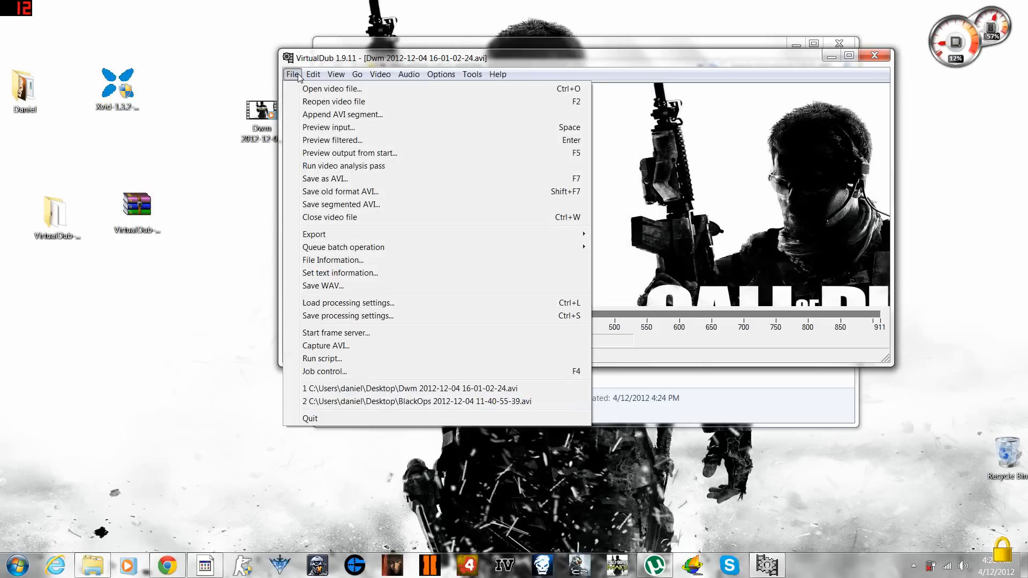
pyautogui.moveTo(348, 145)
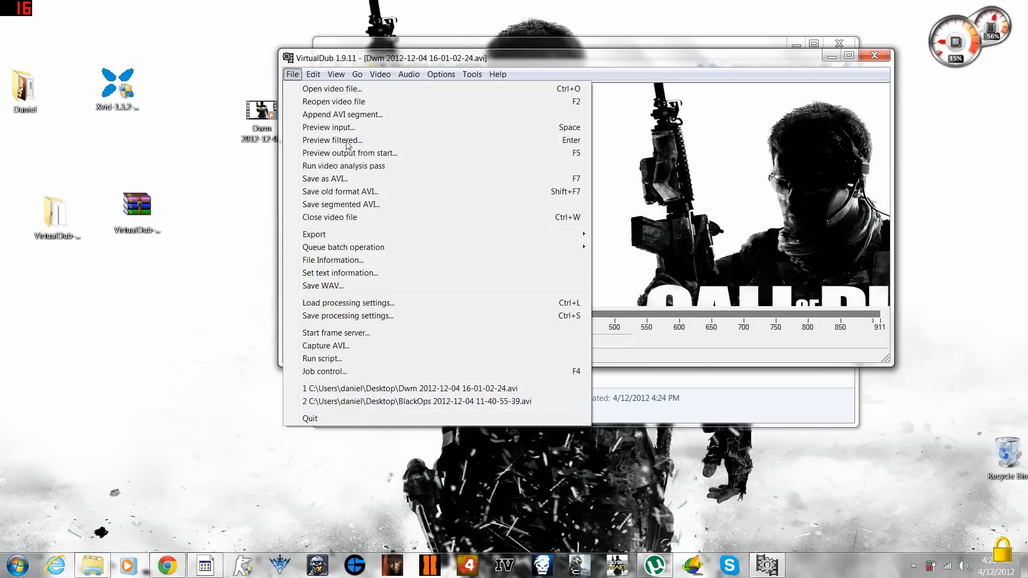
pyautogui.moveTo(379, 182)
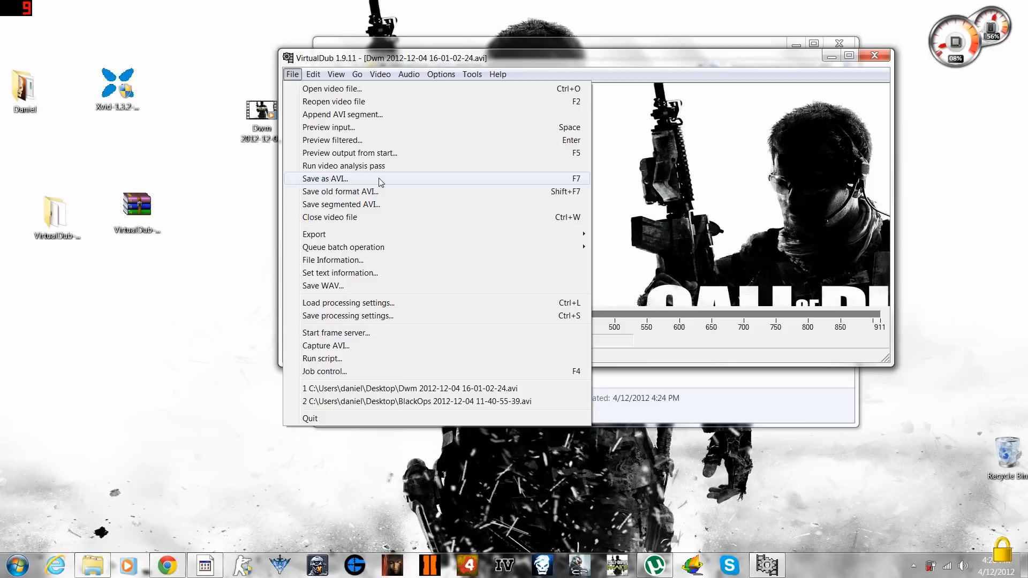
pyautogui.click(324, 178)
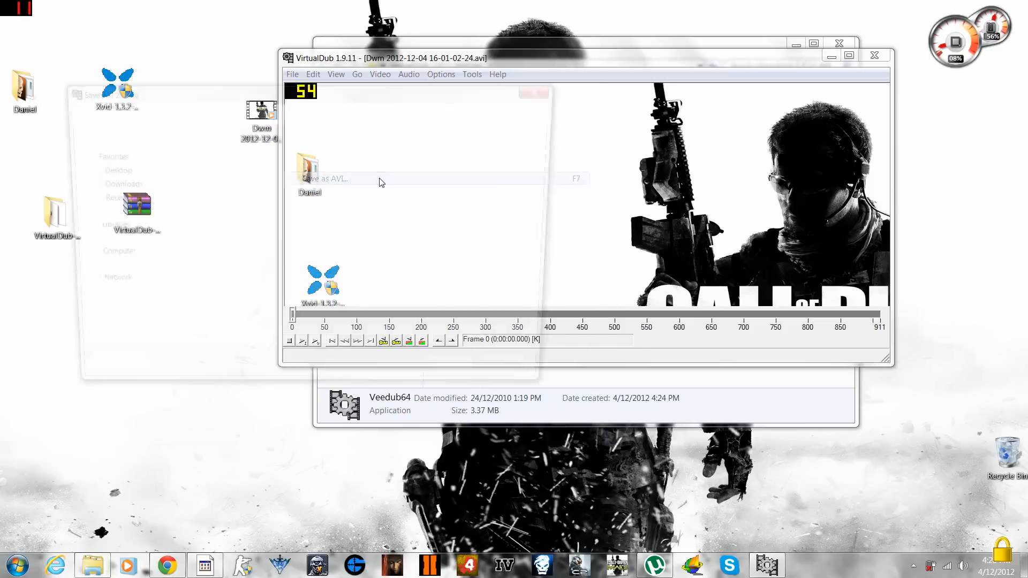
pyautogui.click(326, 178)
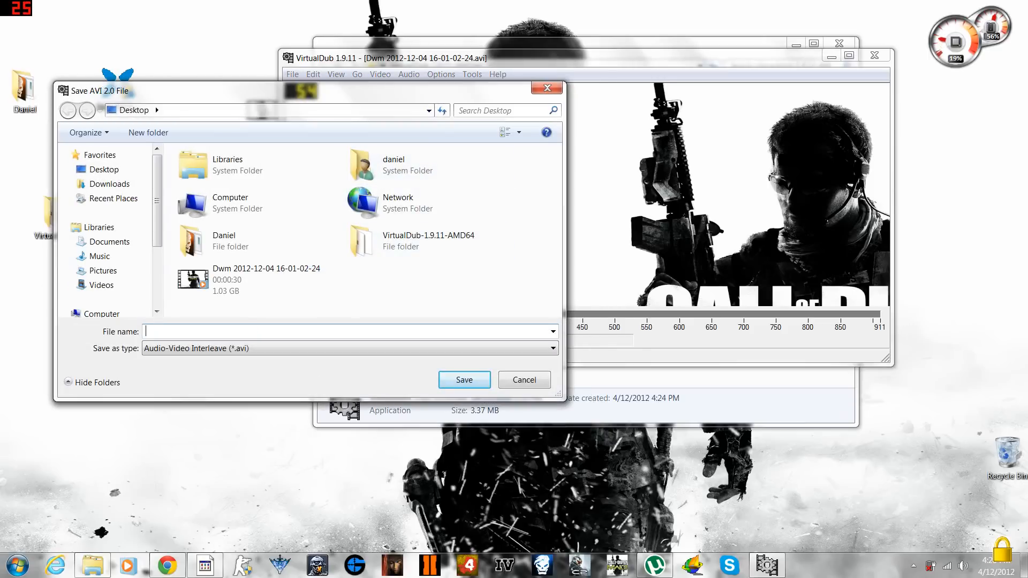
pyautogui.write('v')
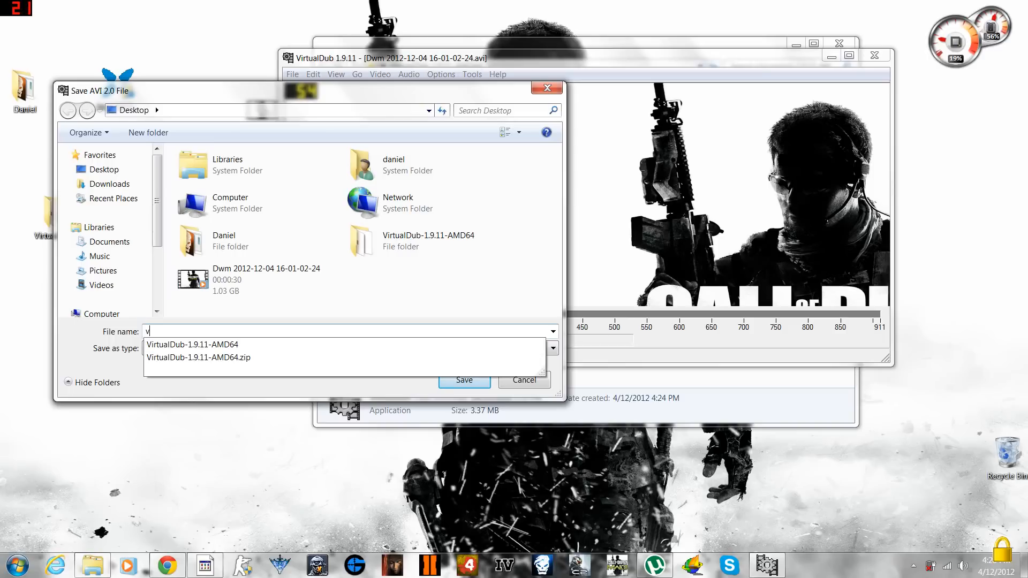
pyautogui.write('ideo1')
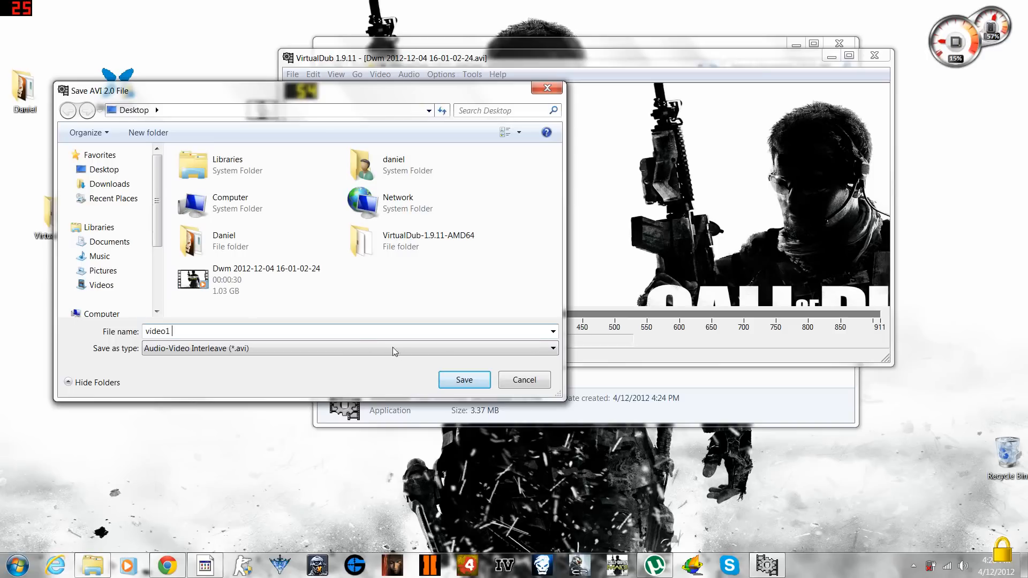
pyautogui.click(464, 380)
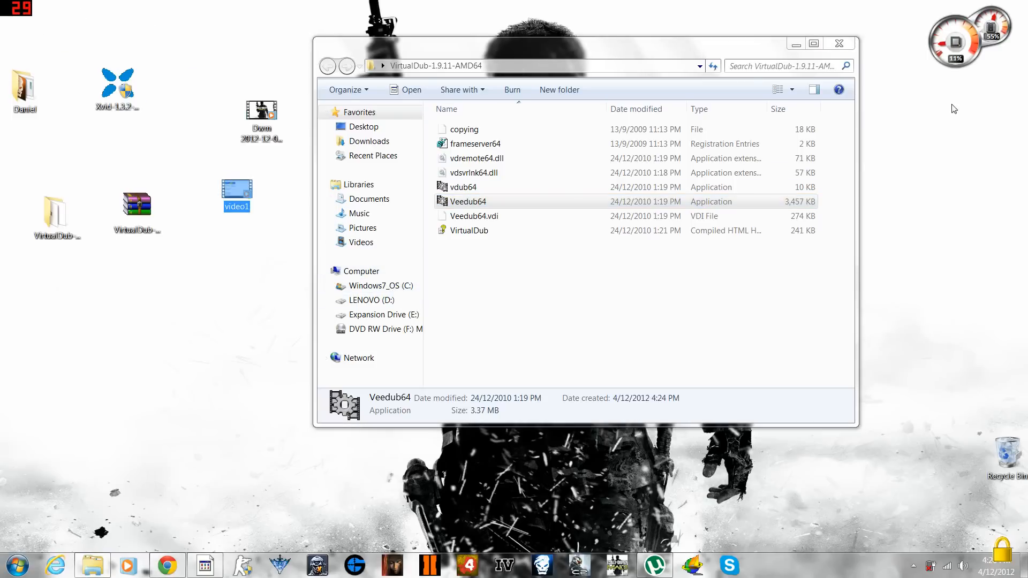
# Close the folder window, then view Properties of the 1.03 GB Dwm recording and video1.
pyautogui.click(838, 44)
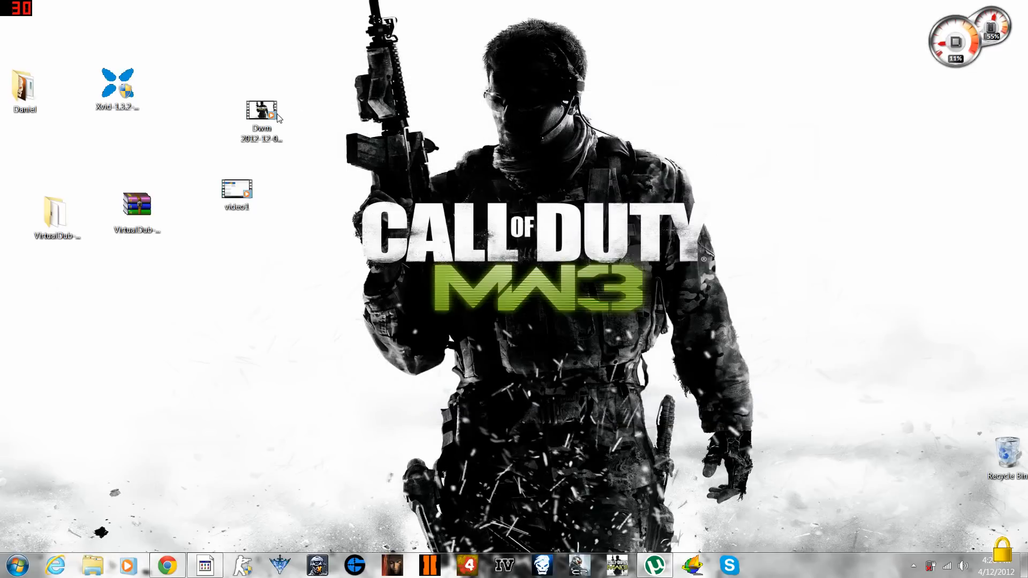
pyautogui.rightClick(260, 121)
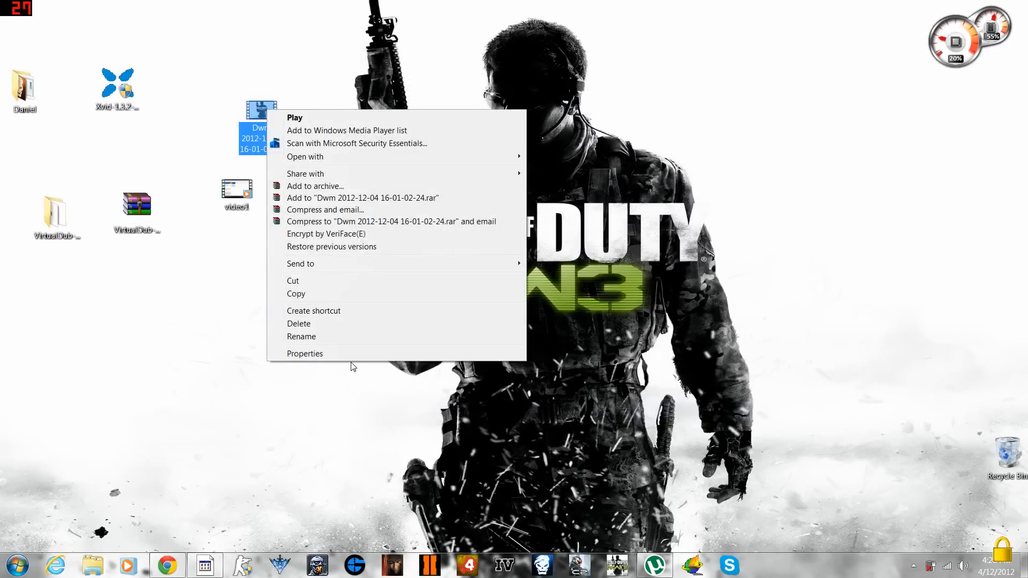
pyautogui.click(304, 354)
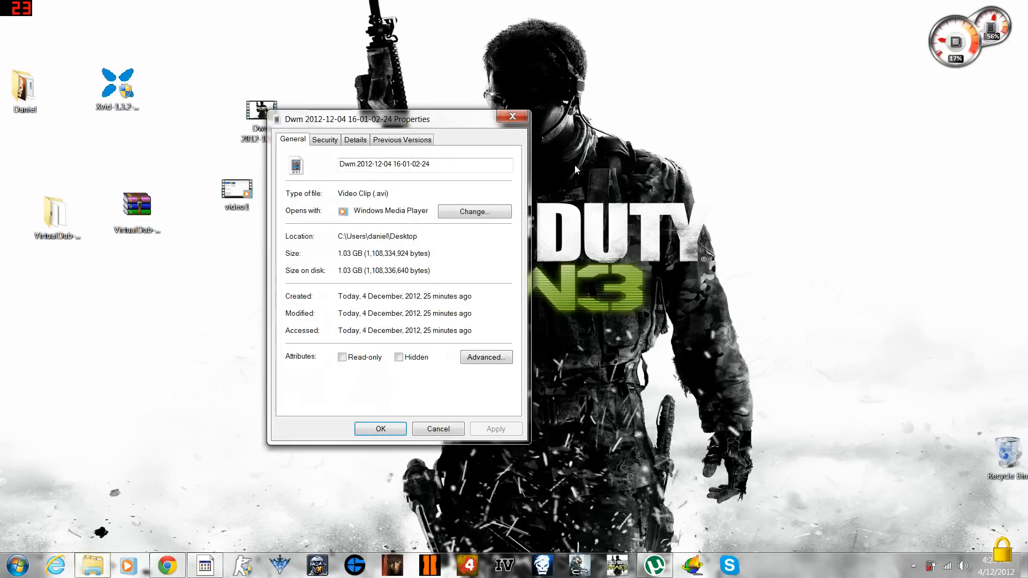
pyautogui.rightClick(236, 190)
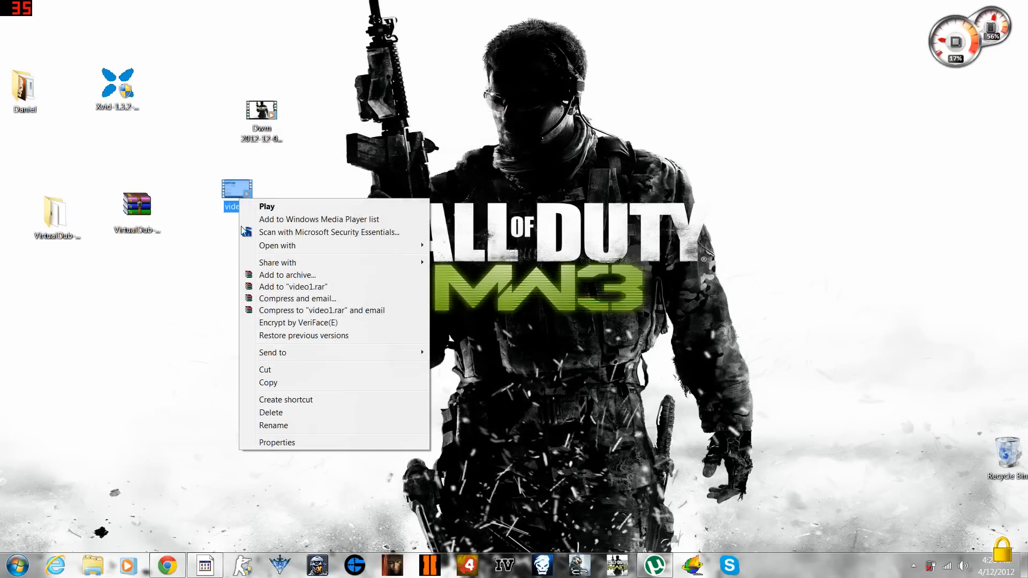
pyautogui.click(277, 442)
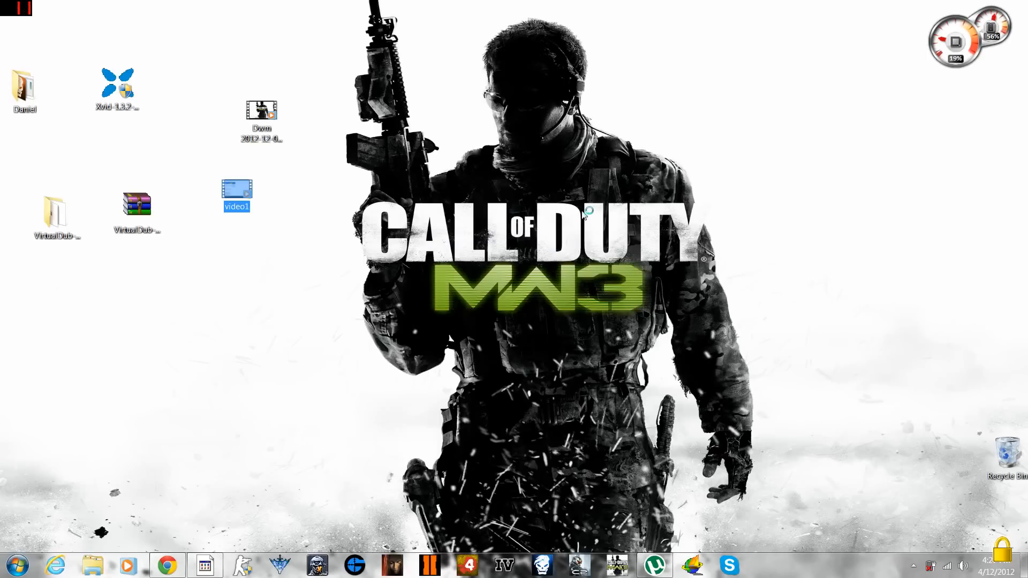
pyautogui.moveTo(692, 179)
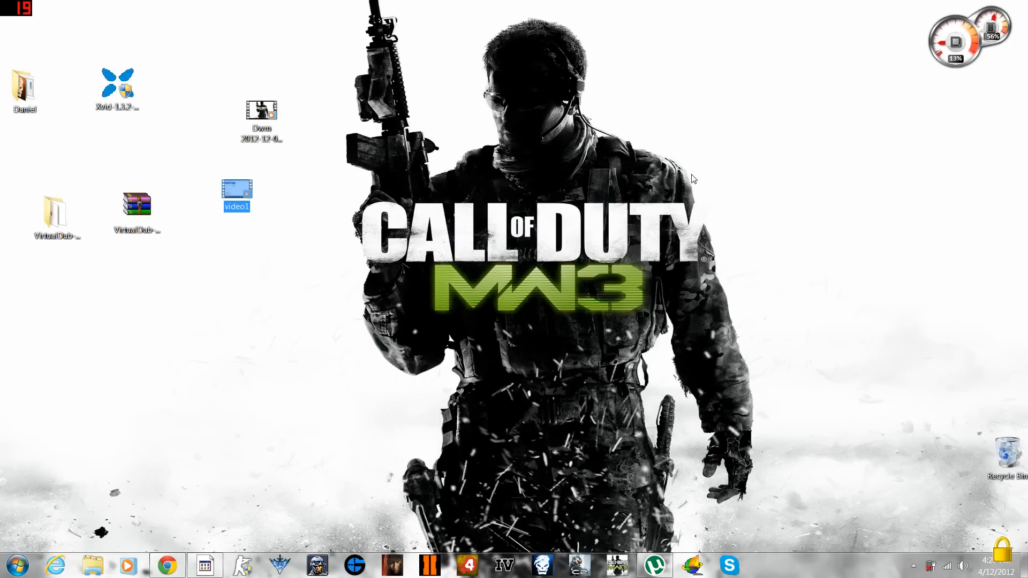